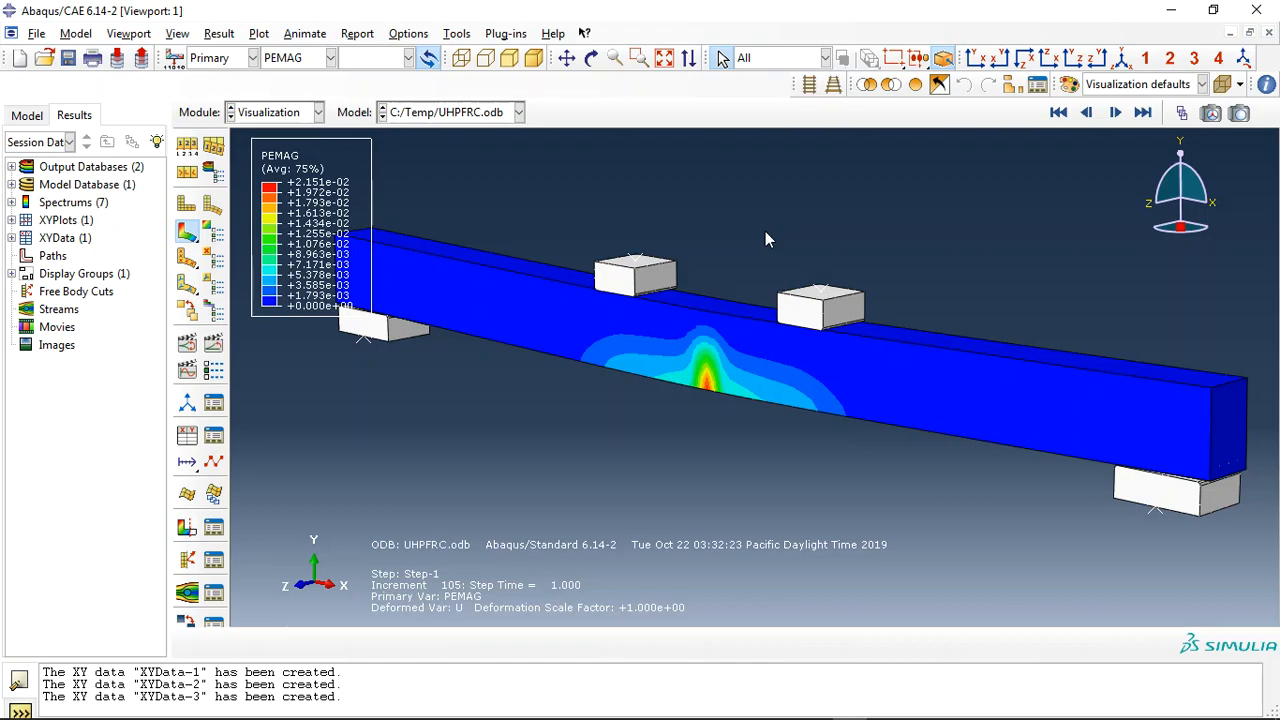
mouse_move(808, 242)
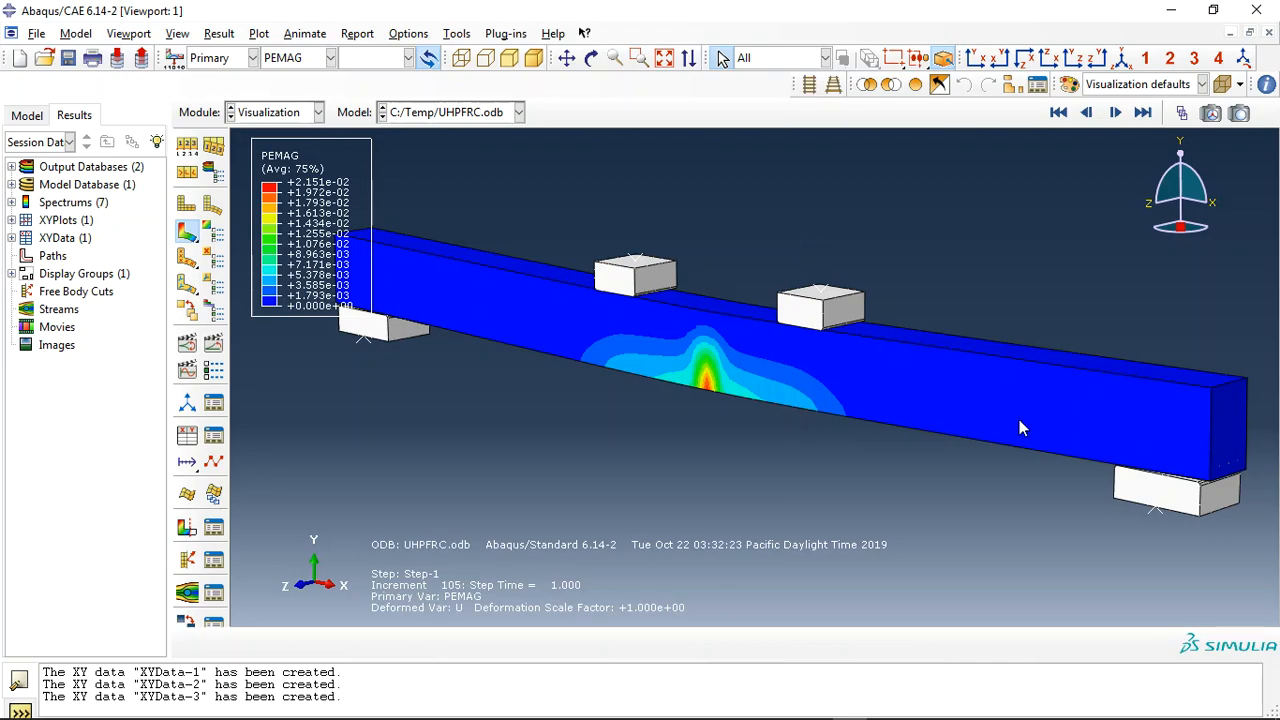
mouse_move(1148, 154)
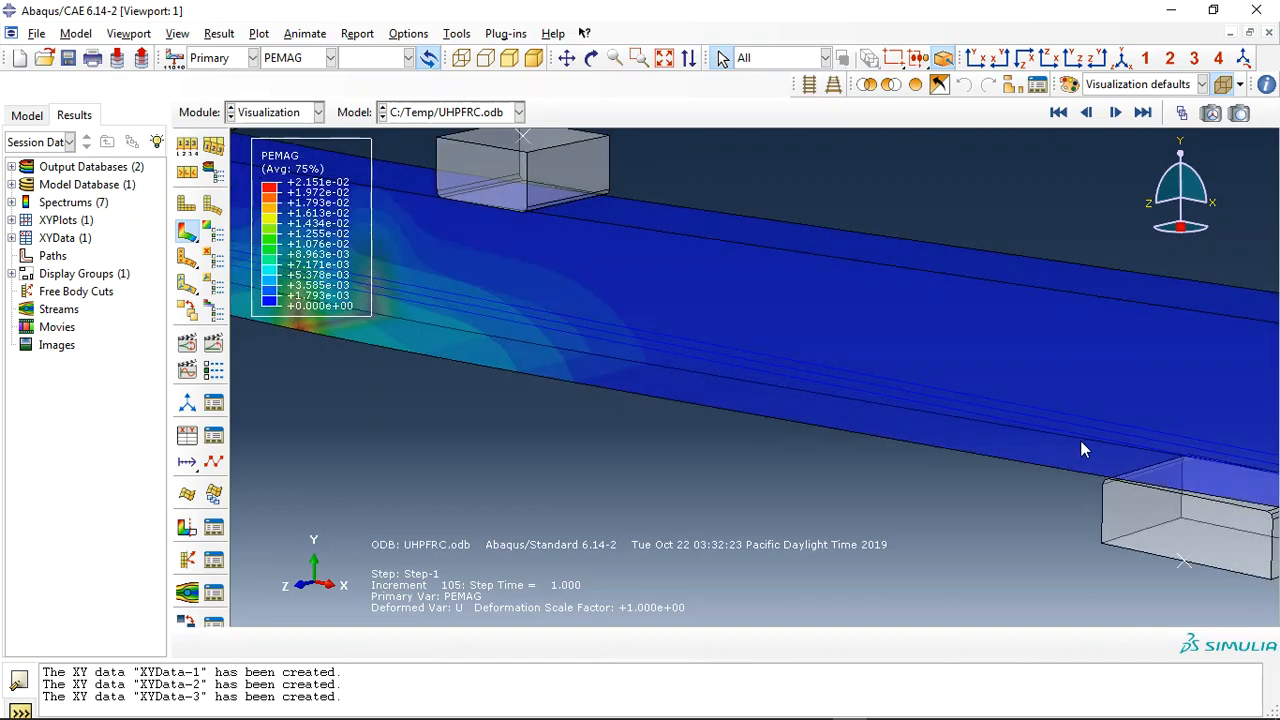
mouse_move(490, 88)
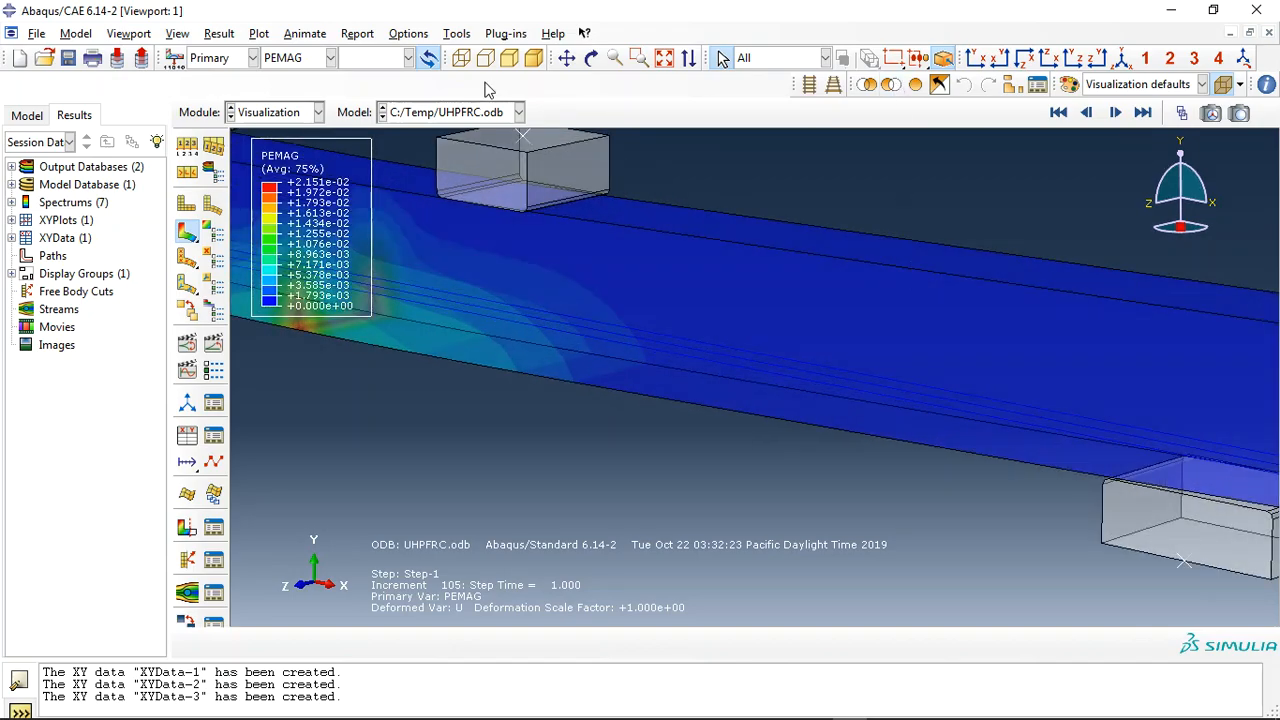
Step: Orbit the beam back to an overall view and set its deformation scale factor to 3
left_click(589, 57)
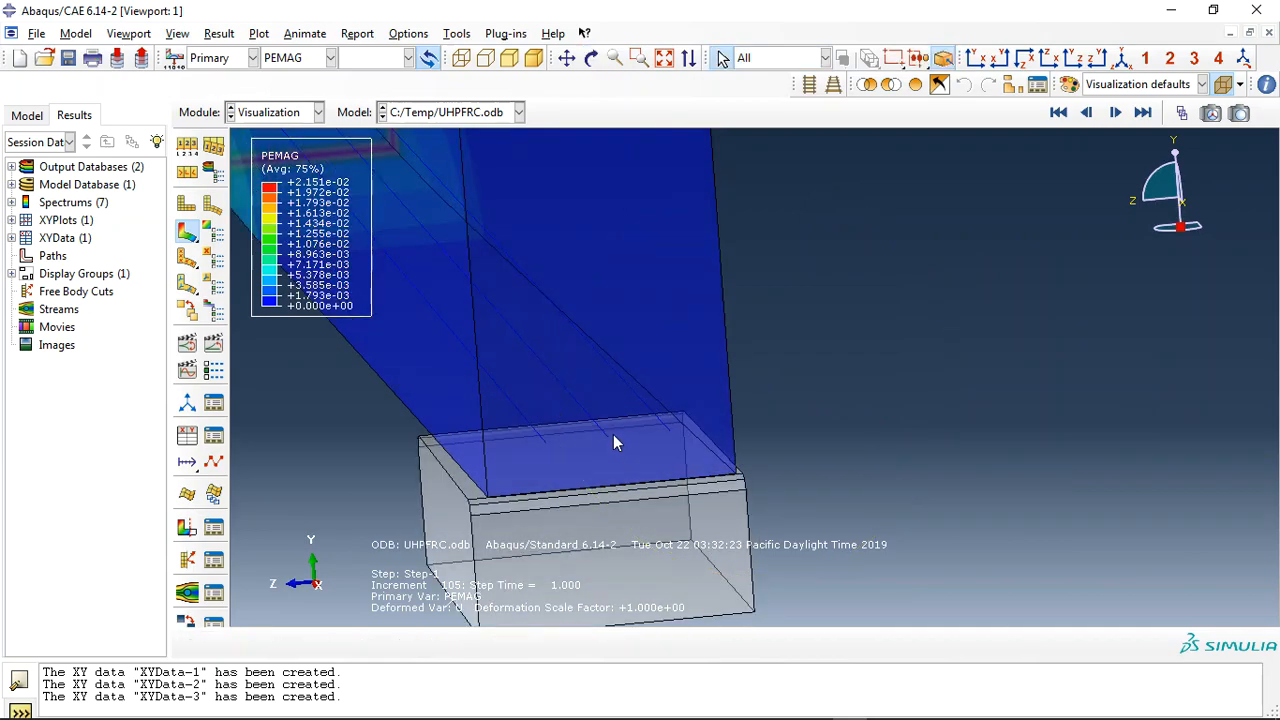
mouse_move(1248, 95)
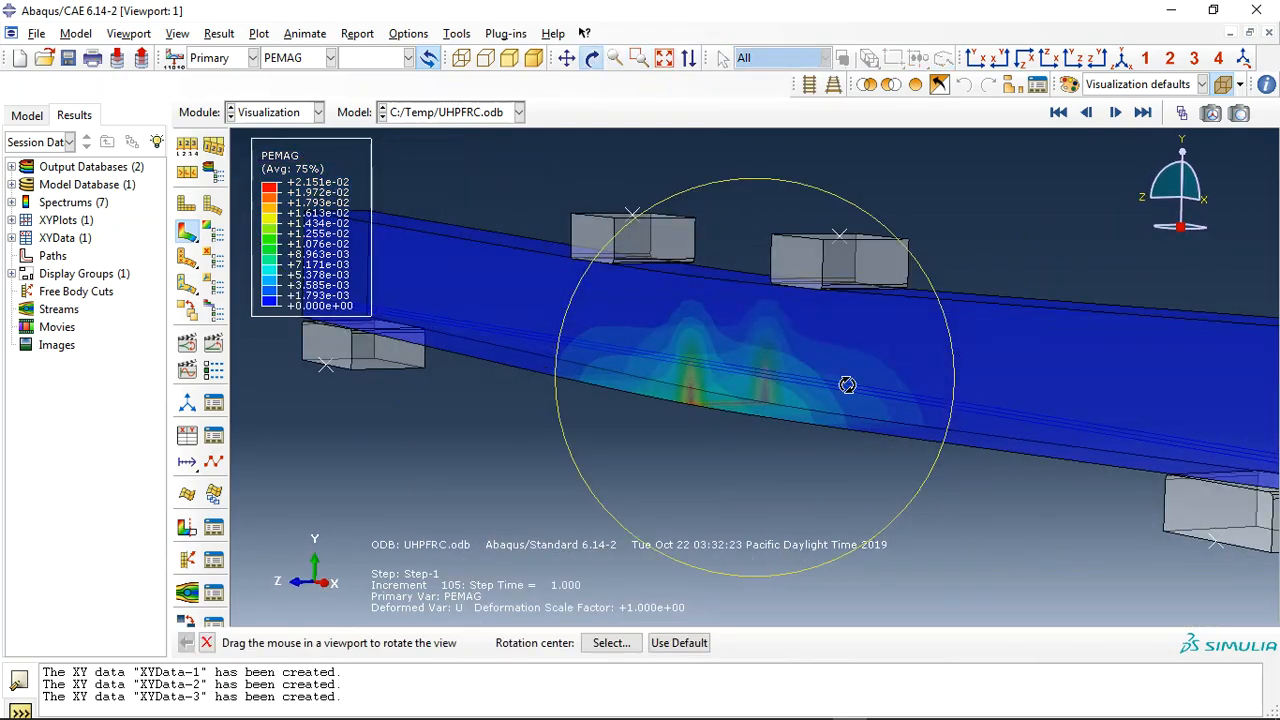
left_click_drag(847, 385, 819, 450)
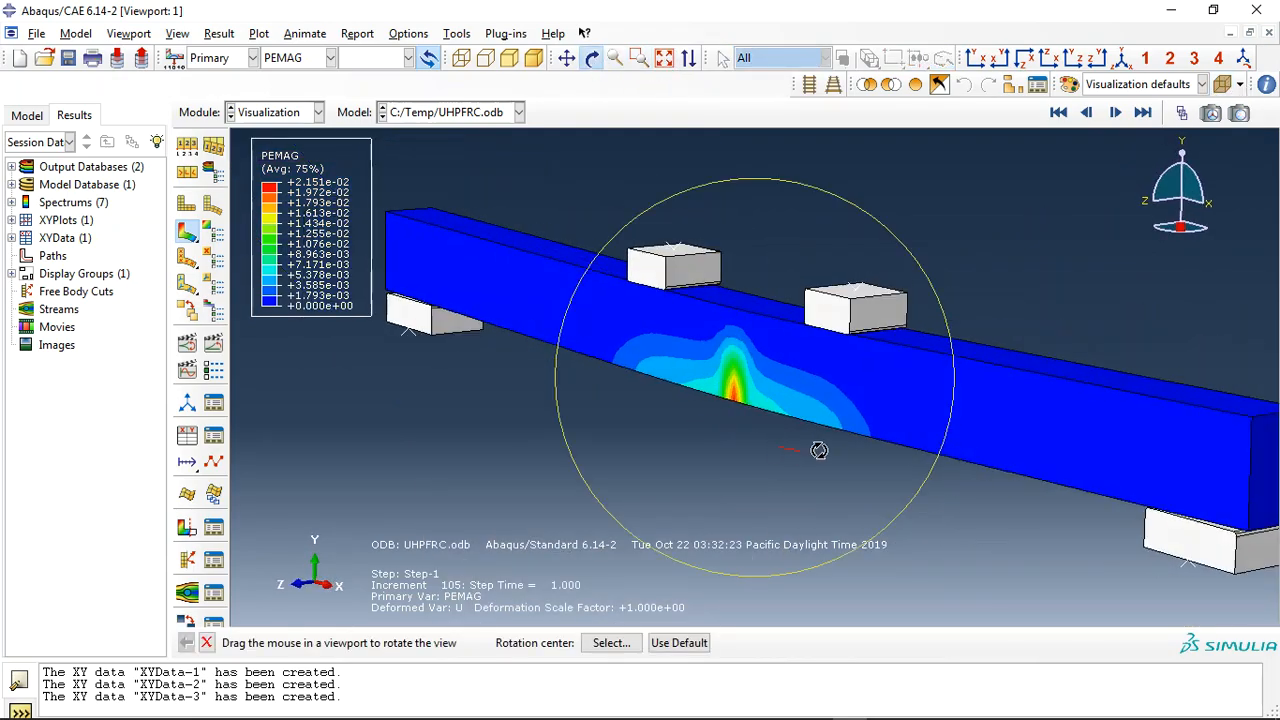
left_click(187, 231)
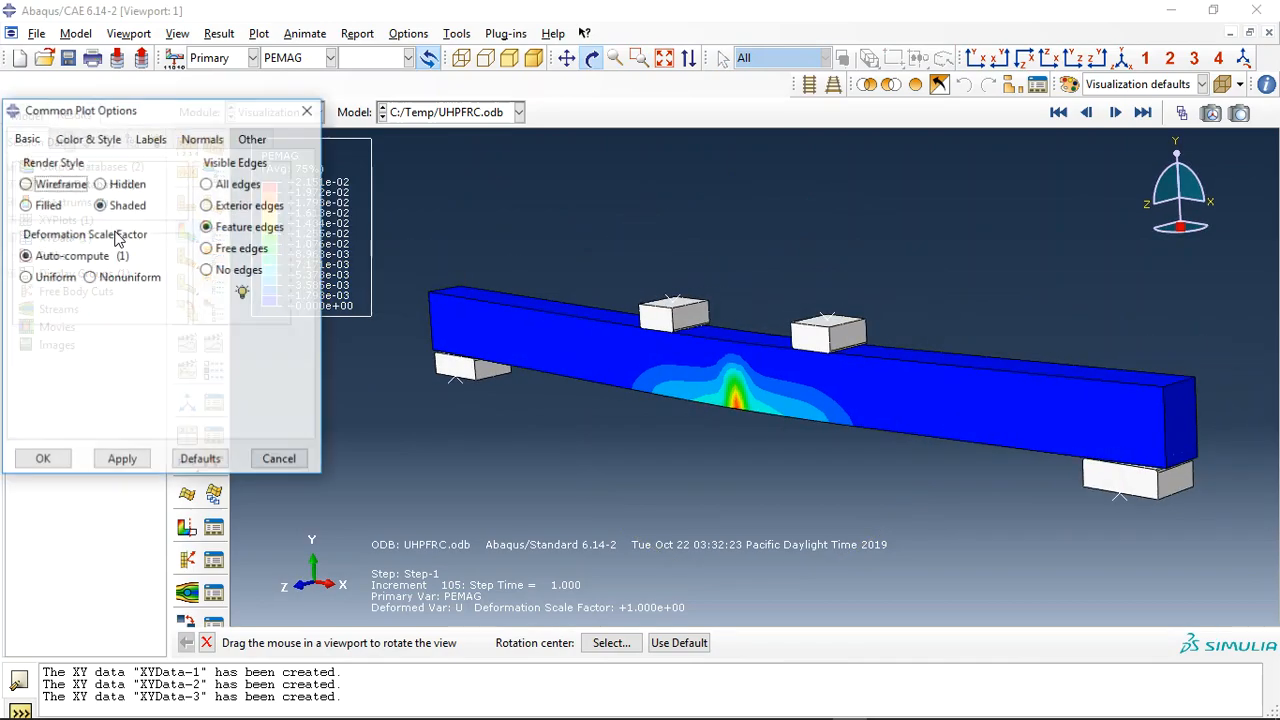
left_click(25, 277)
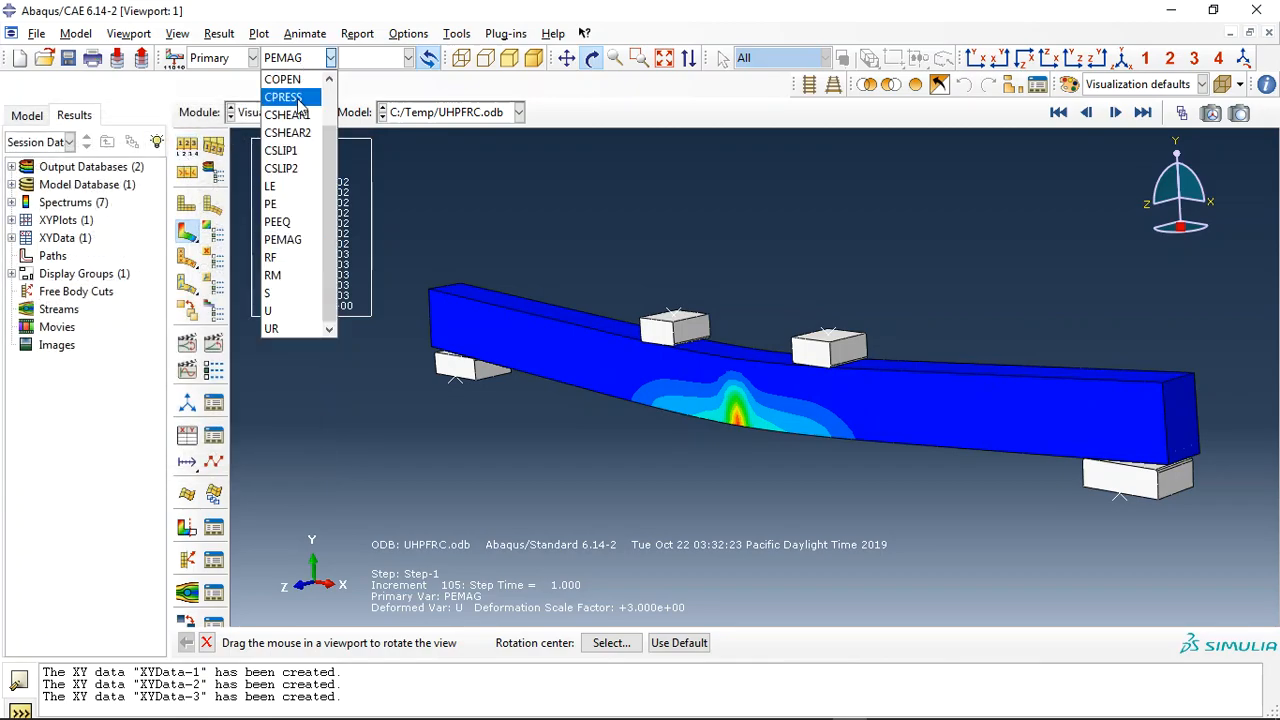
Step: Switch the contour from PEEQ to Mises stress, ending on displacement magnitude U
left_click(277, 221)
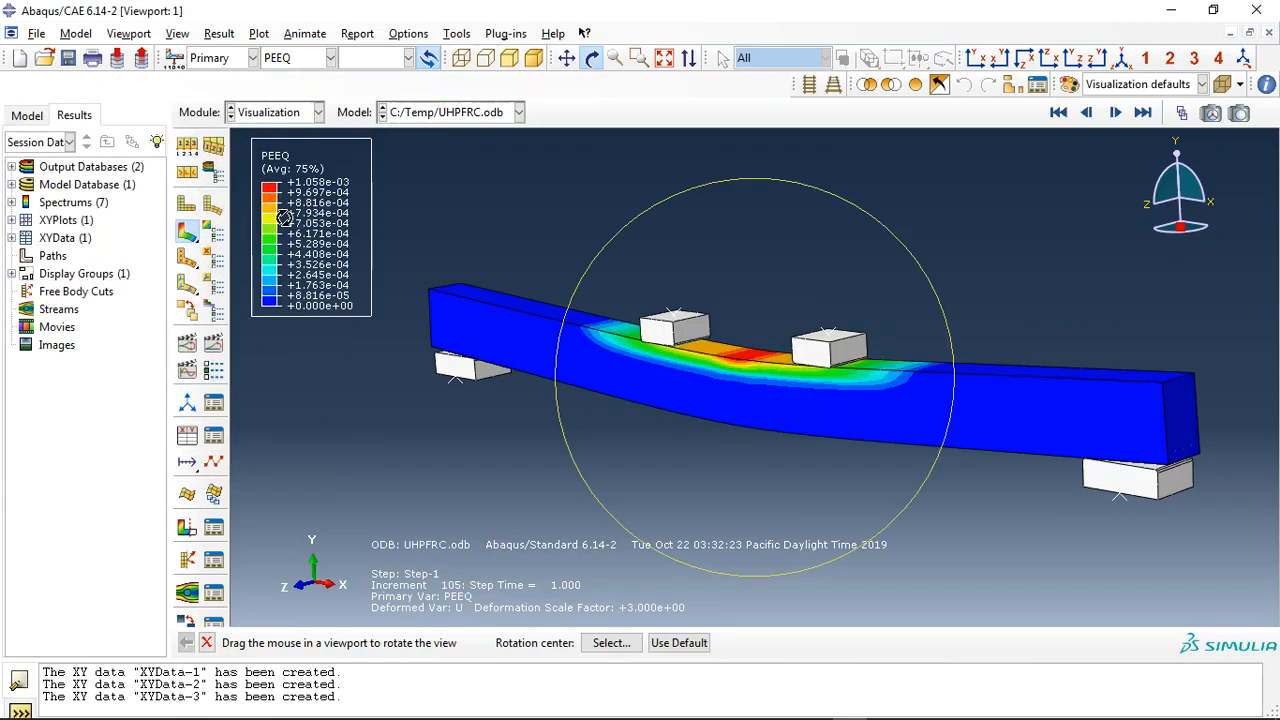
left_click(330, 57)
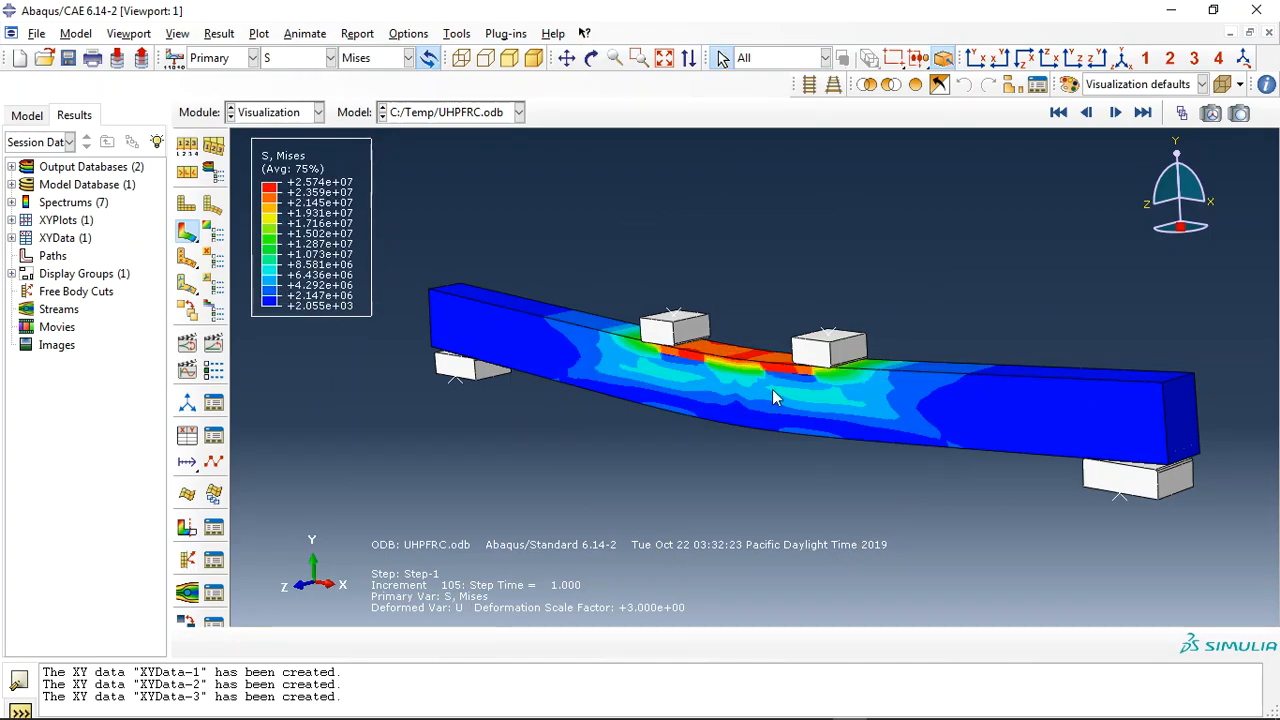
left_click(297, 57)
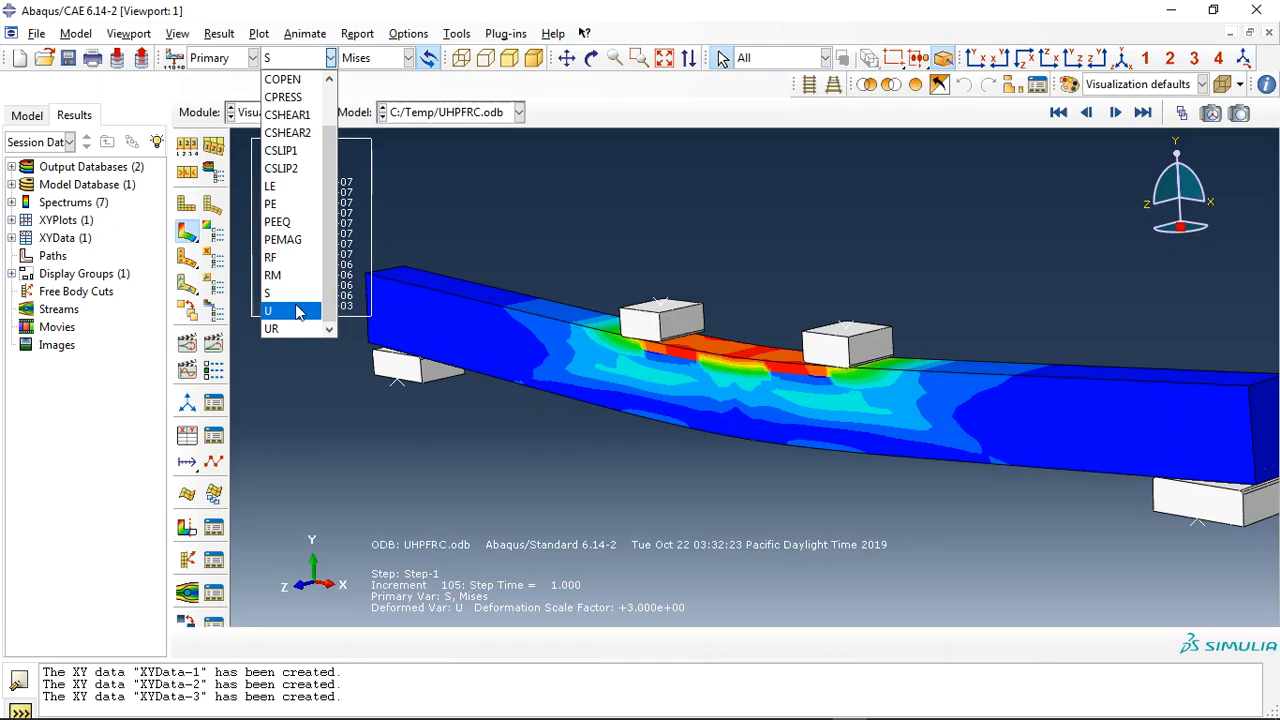
left_click(268, 311)
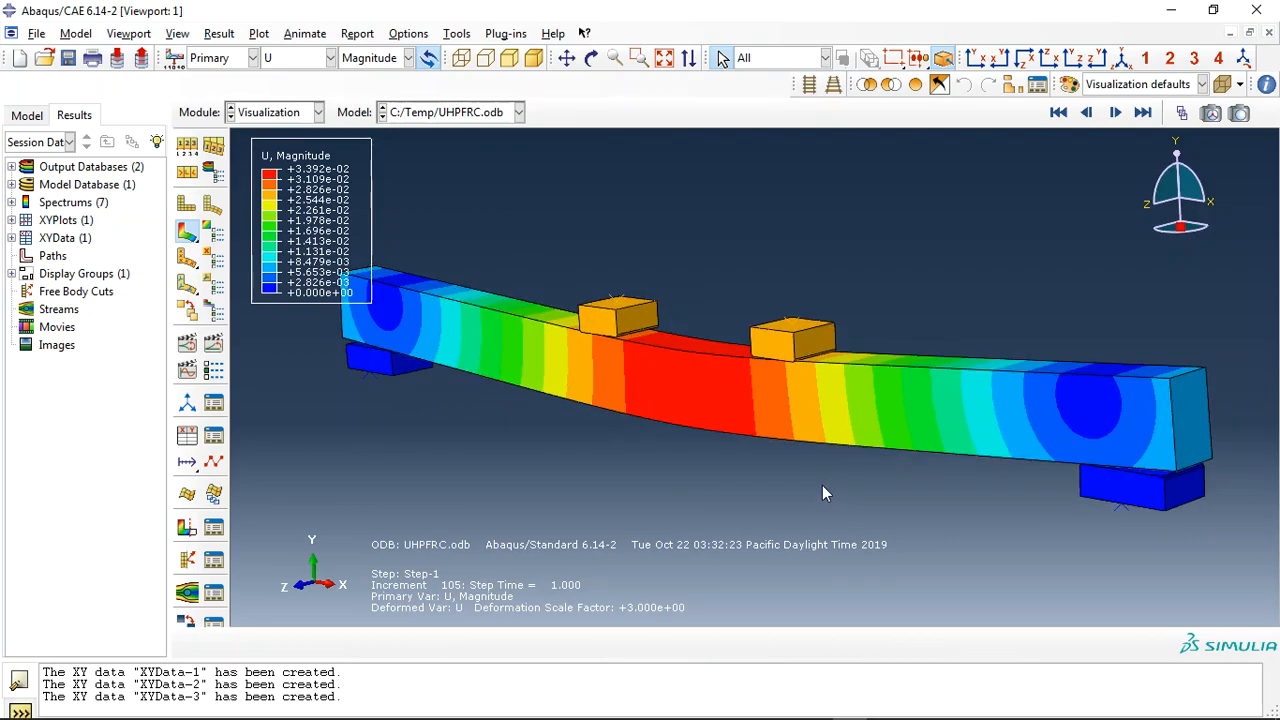
mouse_move(390, 490)
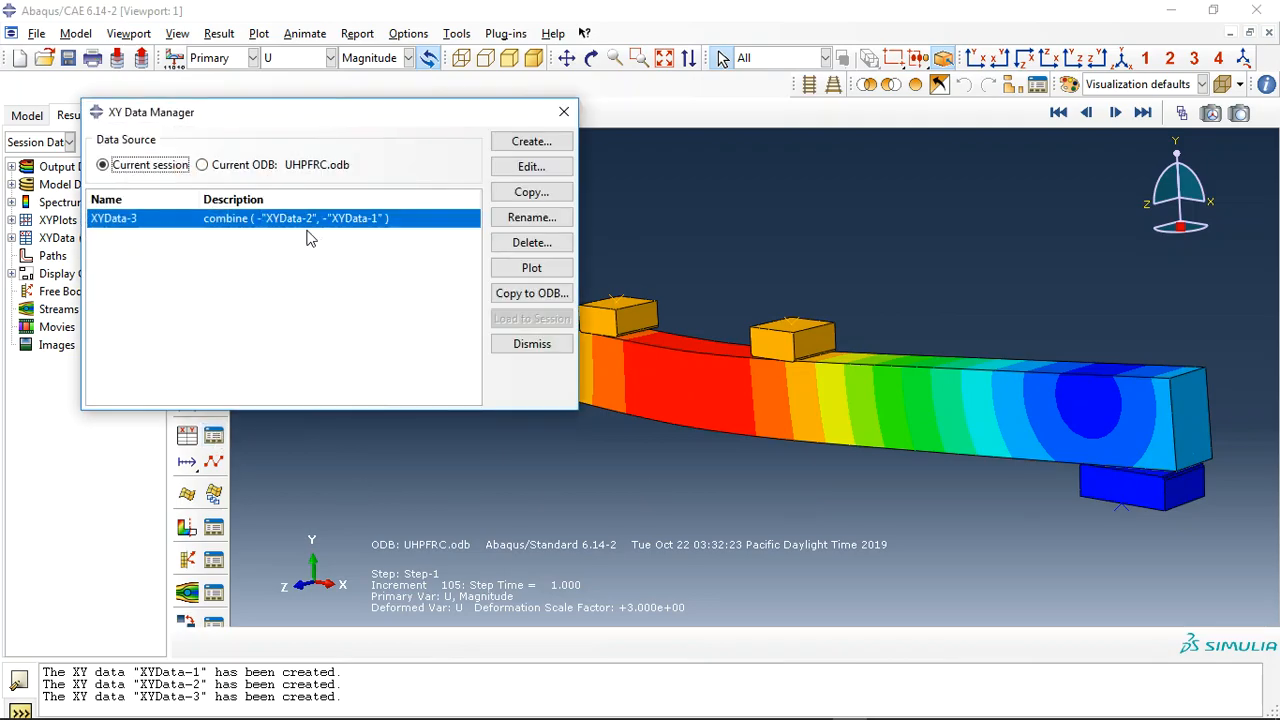
Step: Plot XYData-3 from the XY Data Manager and close the manager to view the curve
left_click(531, 267)
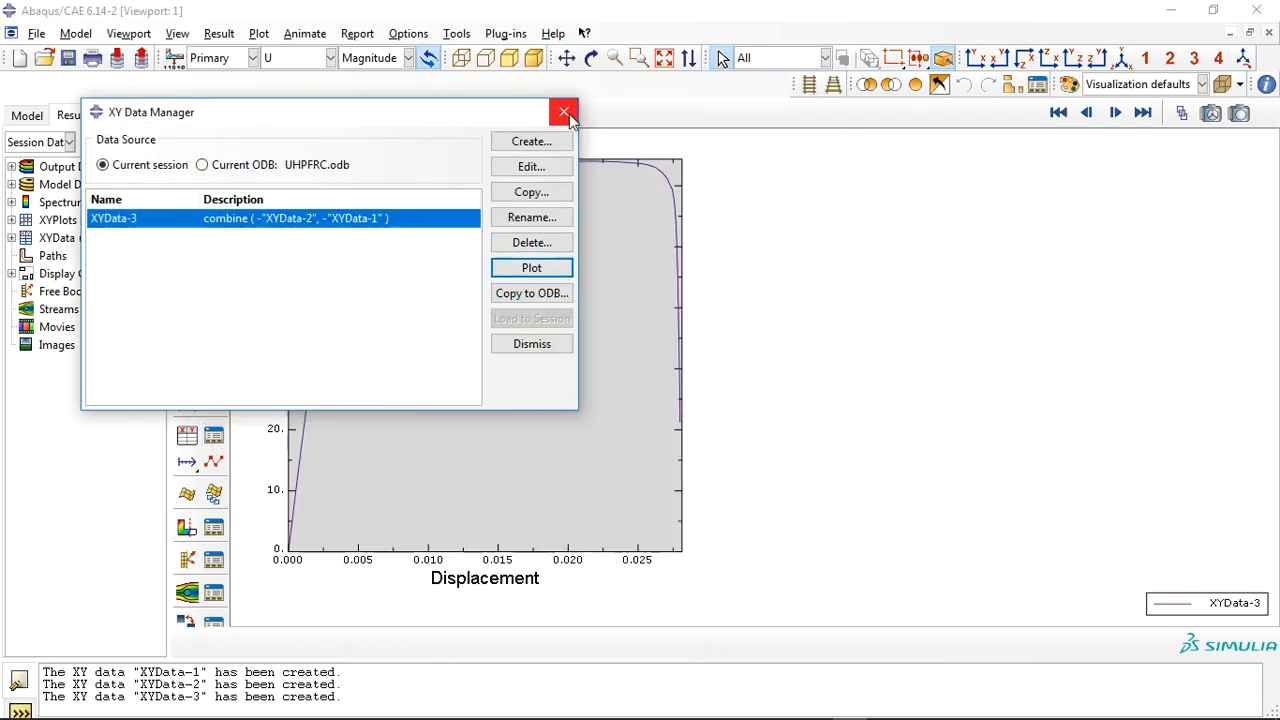
left_click(563, 111)
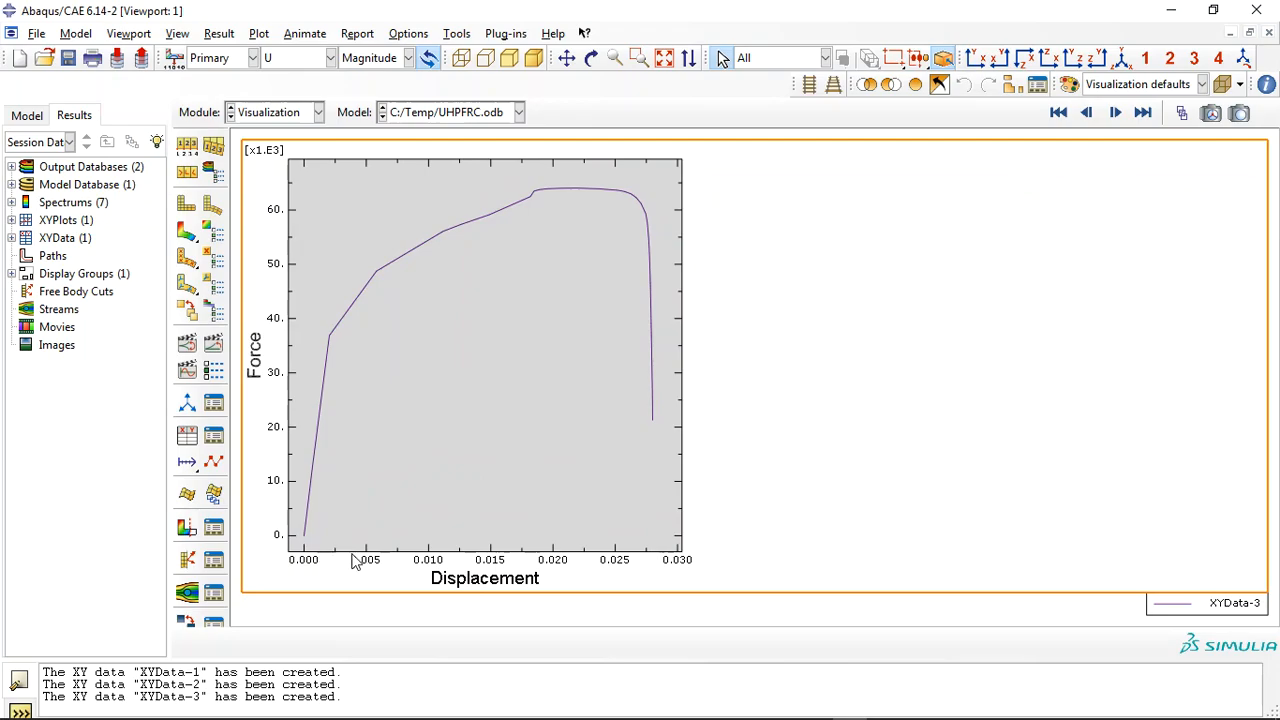
mouse_move(337, 347)
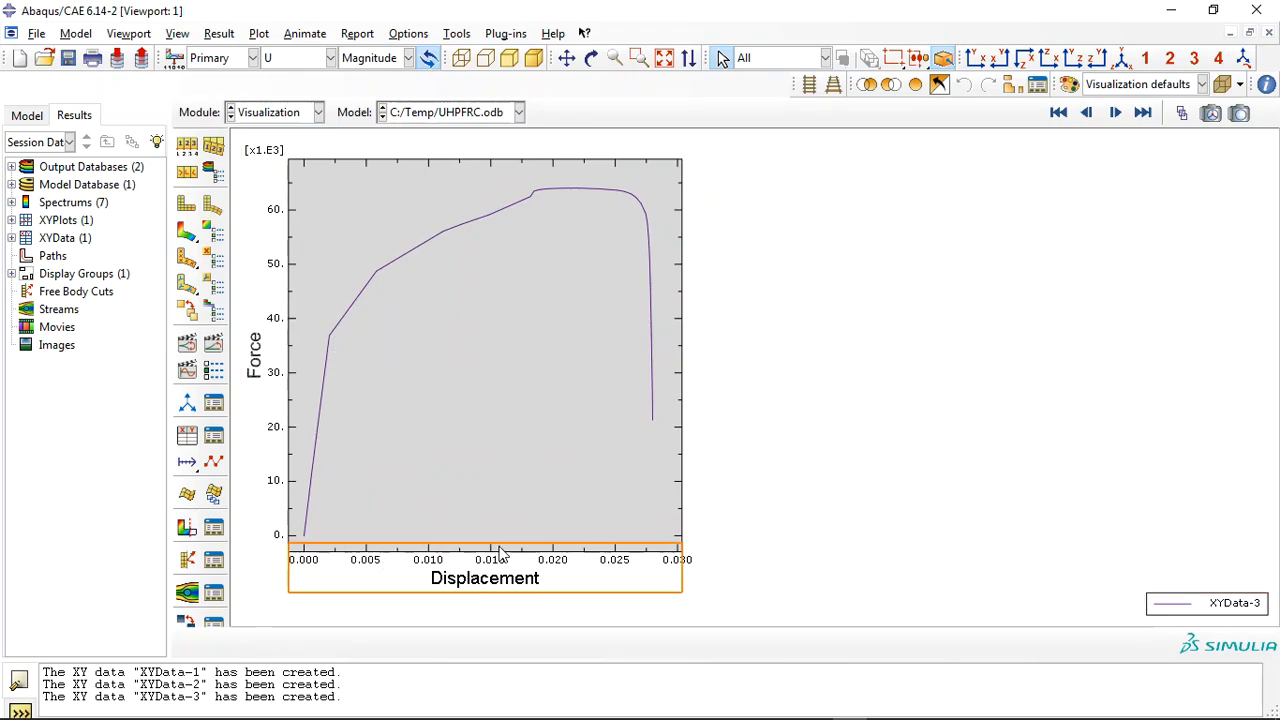
mouse_move(318, 562)
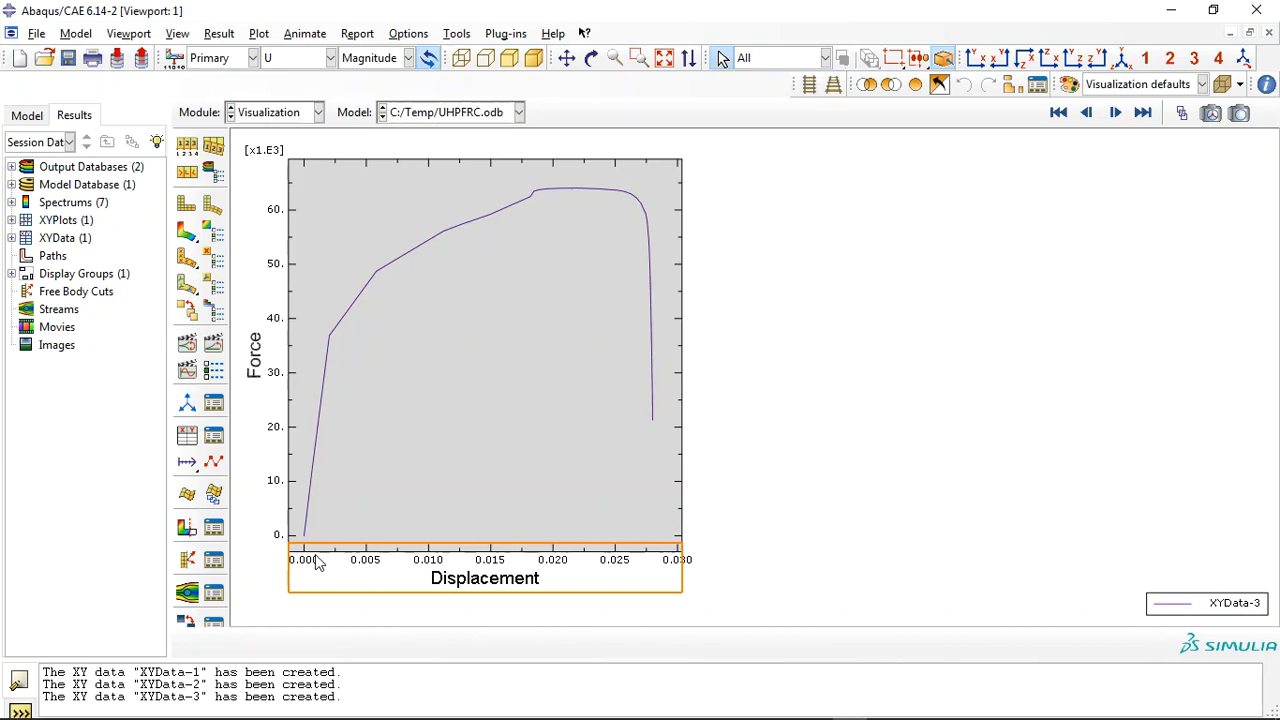
mouse_move(557, 558)
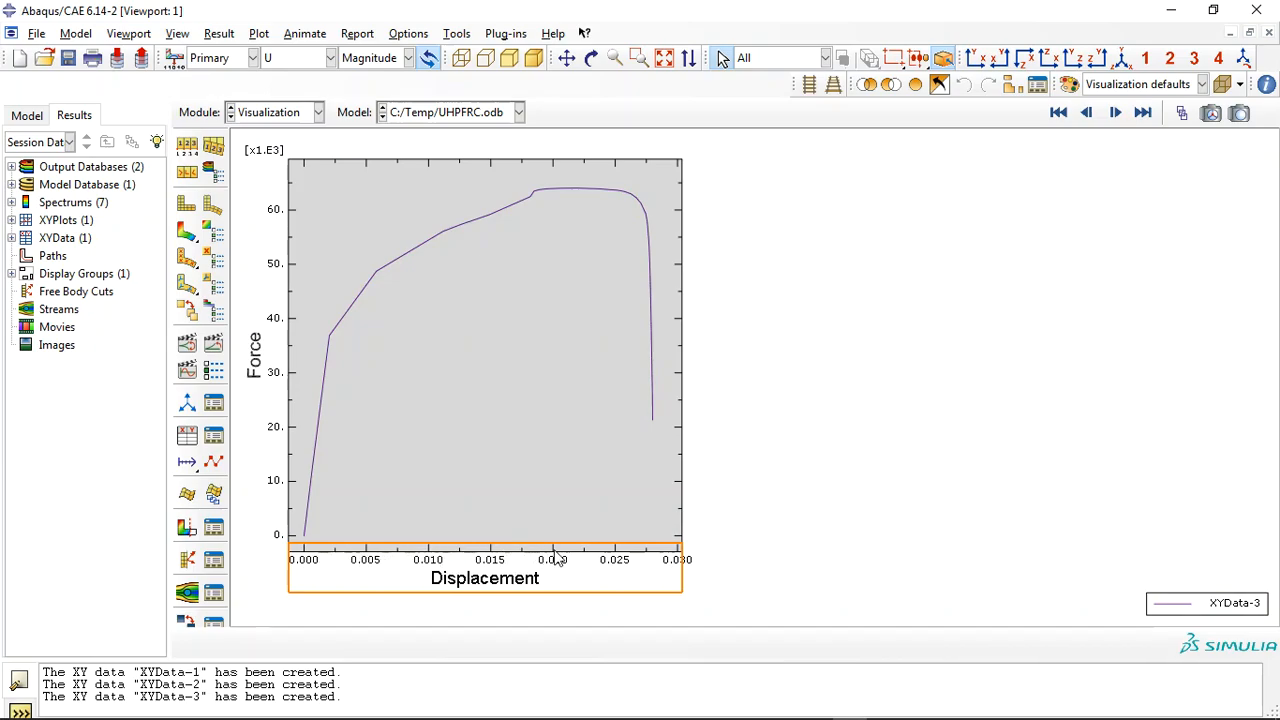
mouse_move(288, 538)
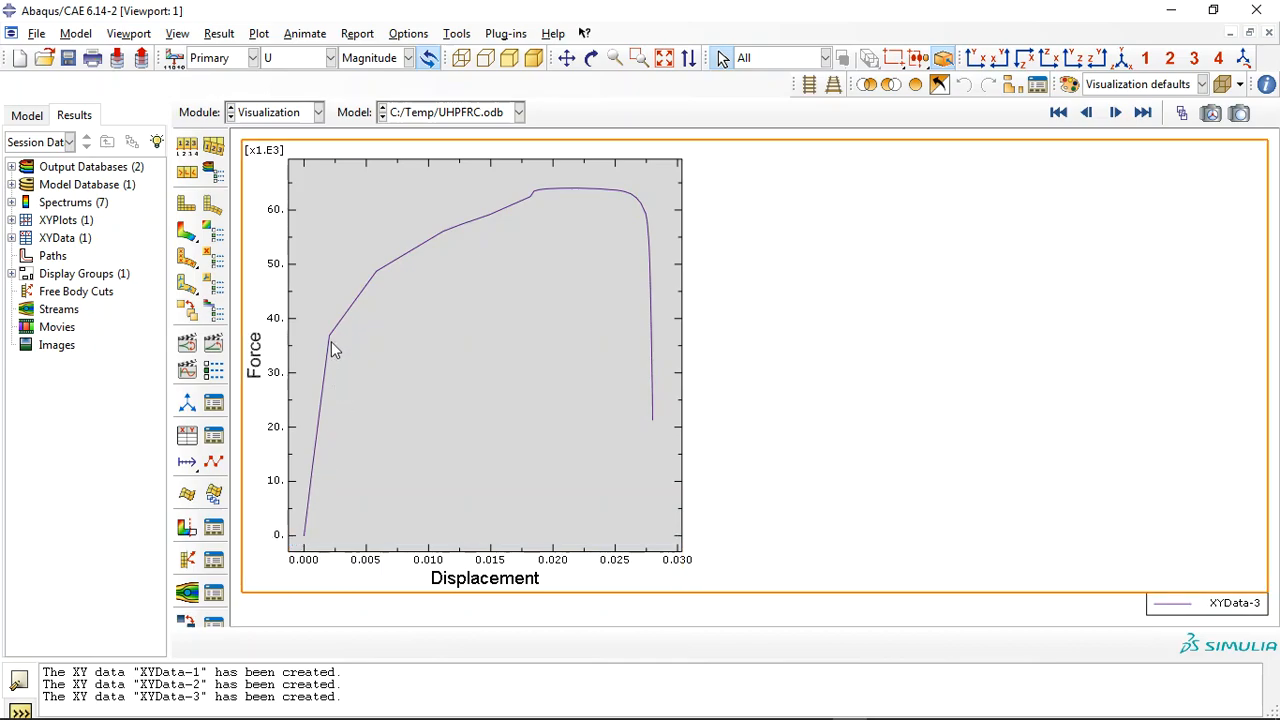
mouse_move(540, 197)
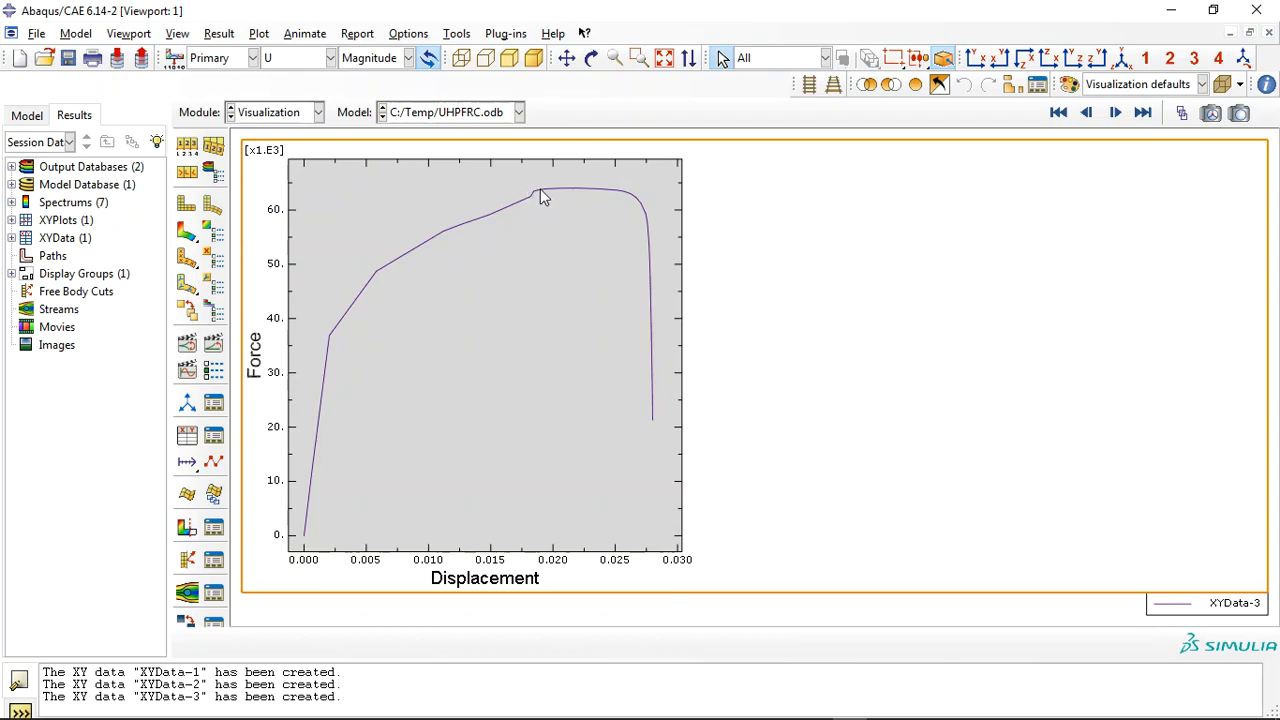
mouse_move(583, 196)
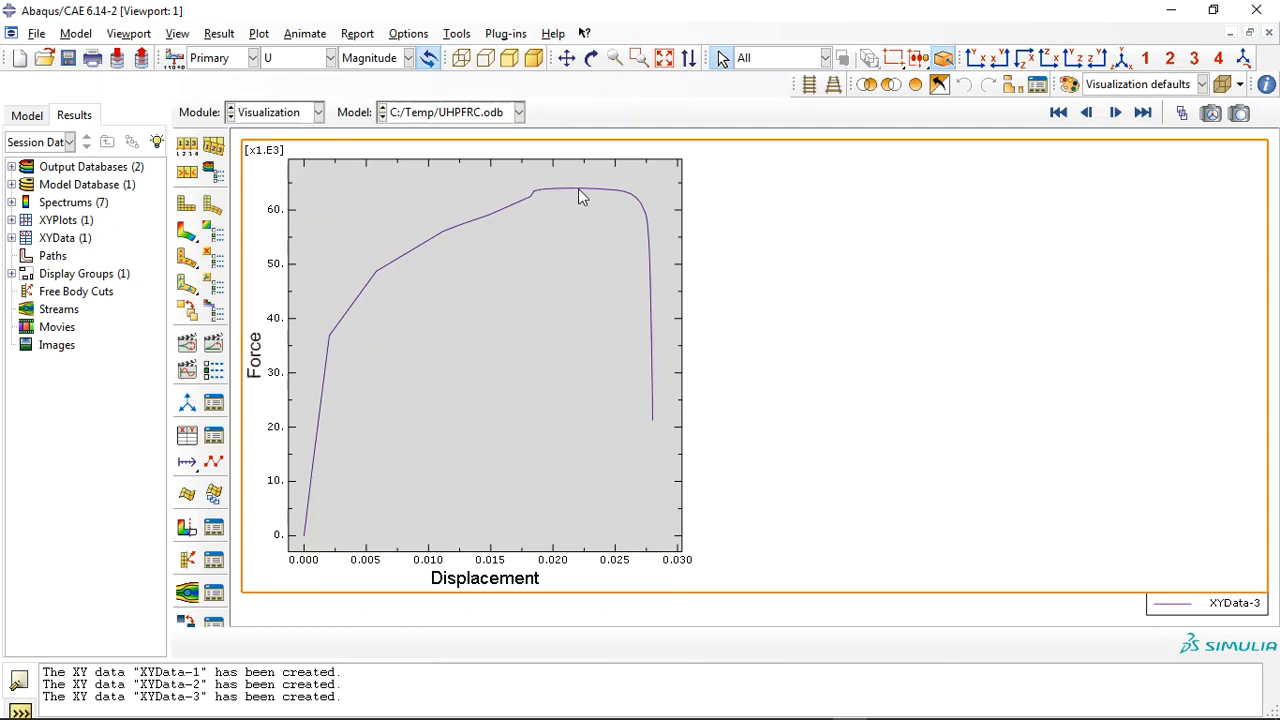
mouse_move(540, 204)
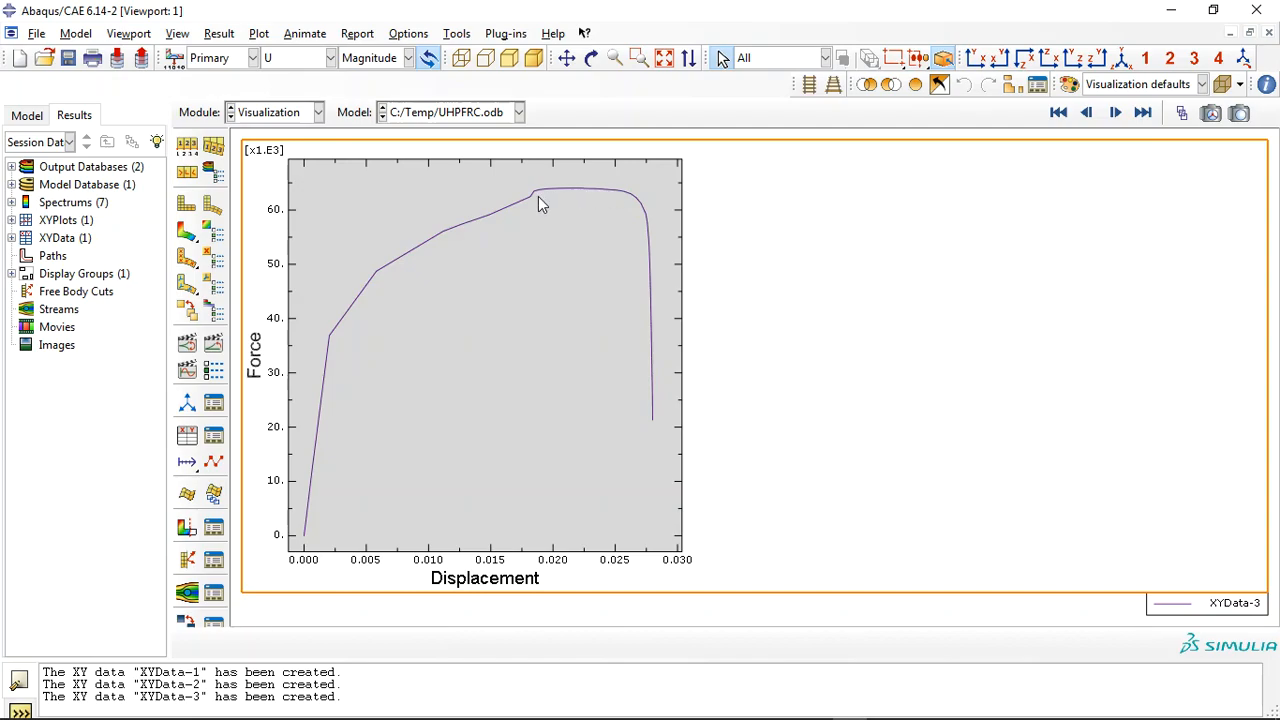
mouse_move(570, 195)
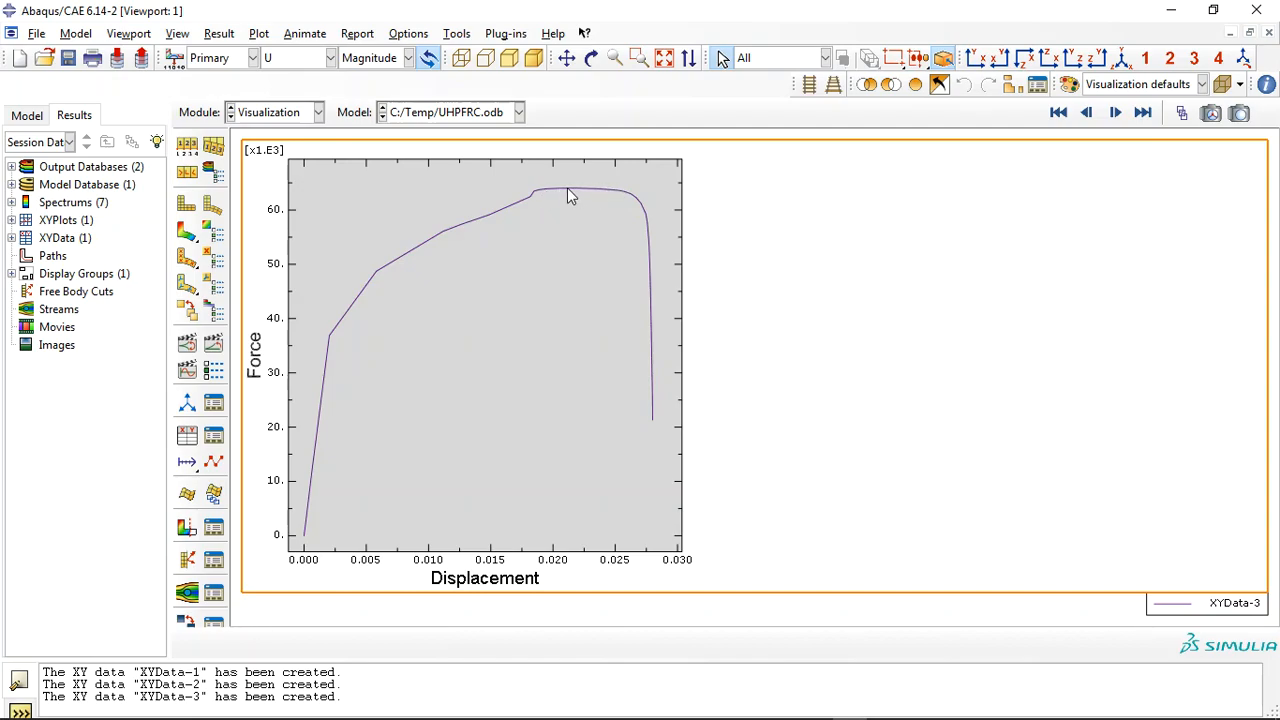
mouse_move(315, 195)
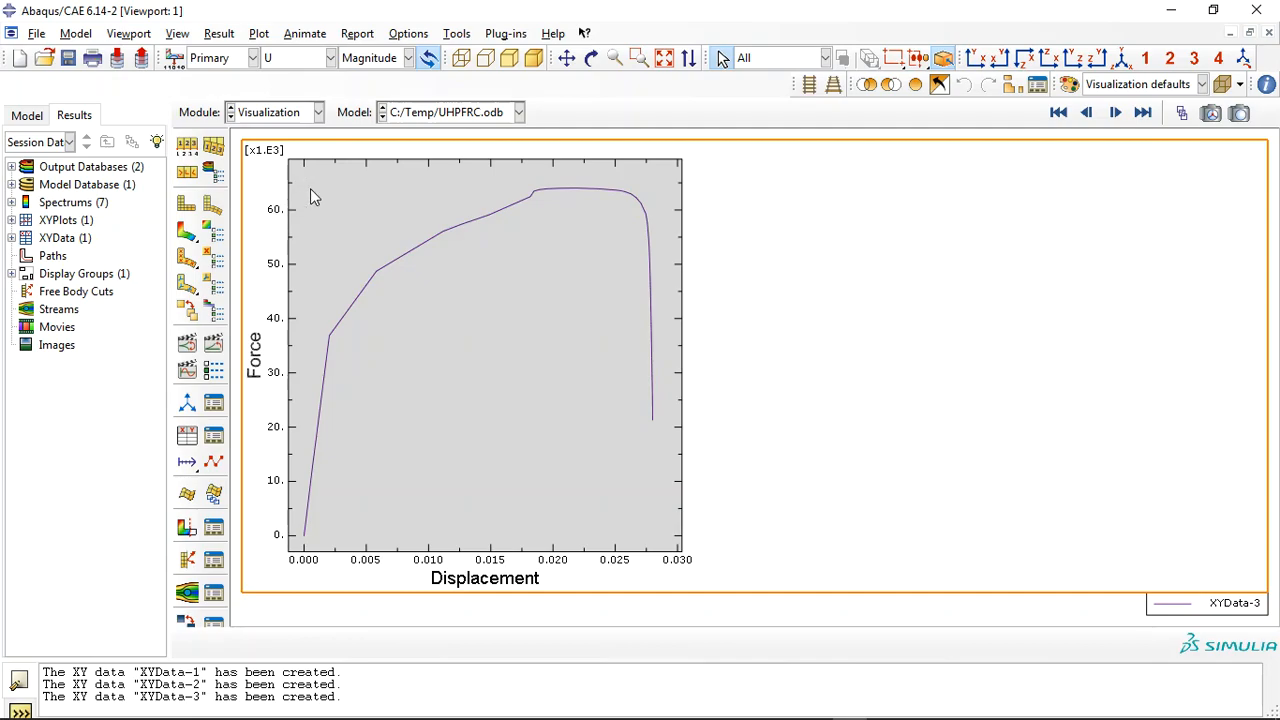
mouse_move(288, 210)
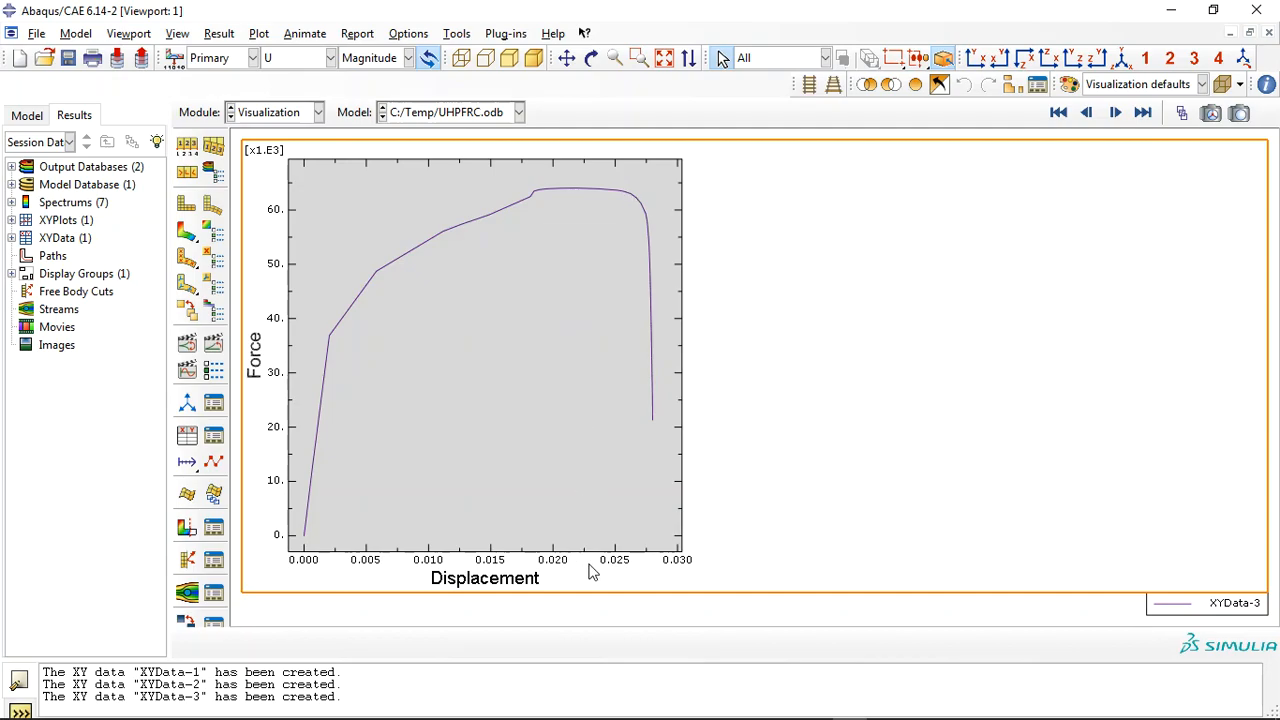
mouse_move(640, 205)
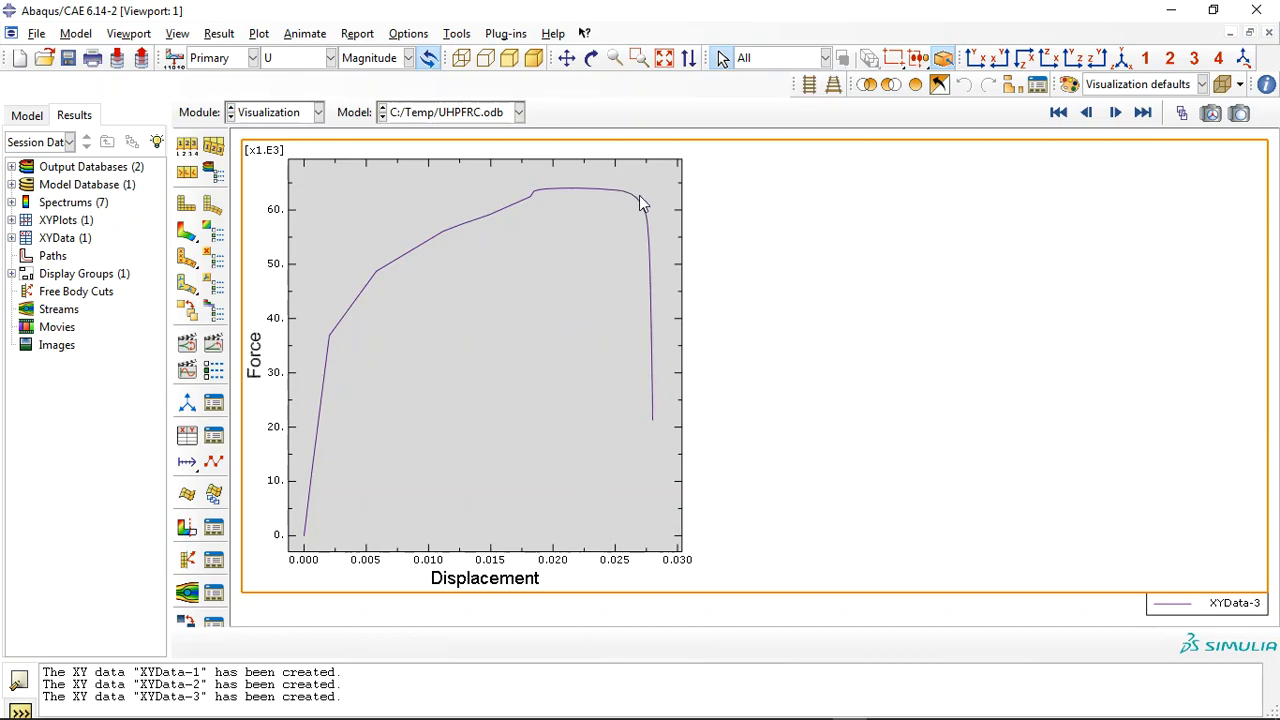
mouse_move(652, 226)
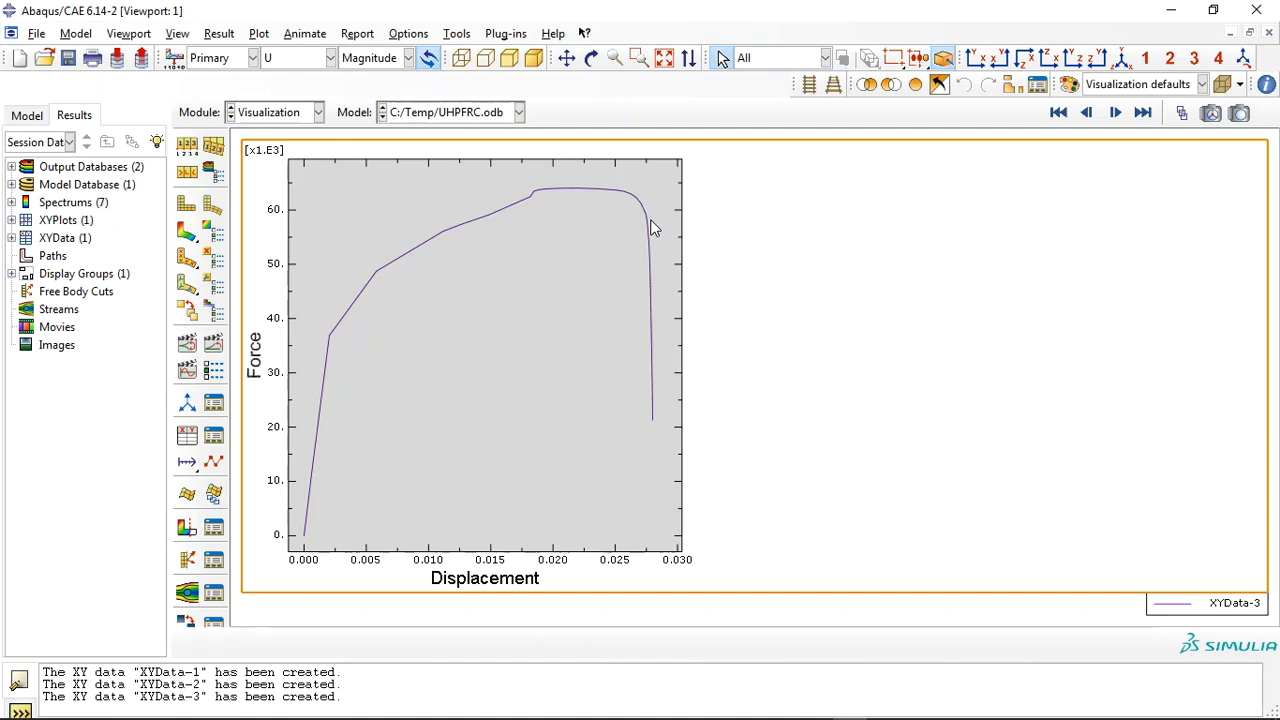
mouse_move(660, 420)
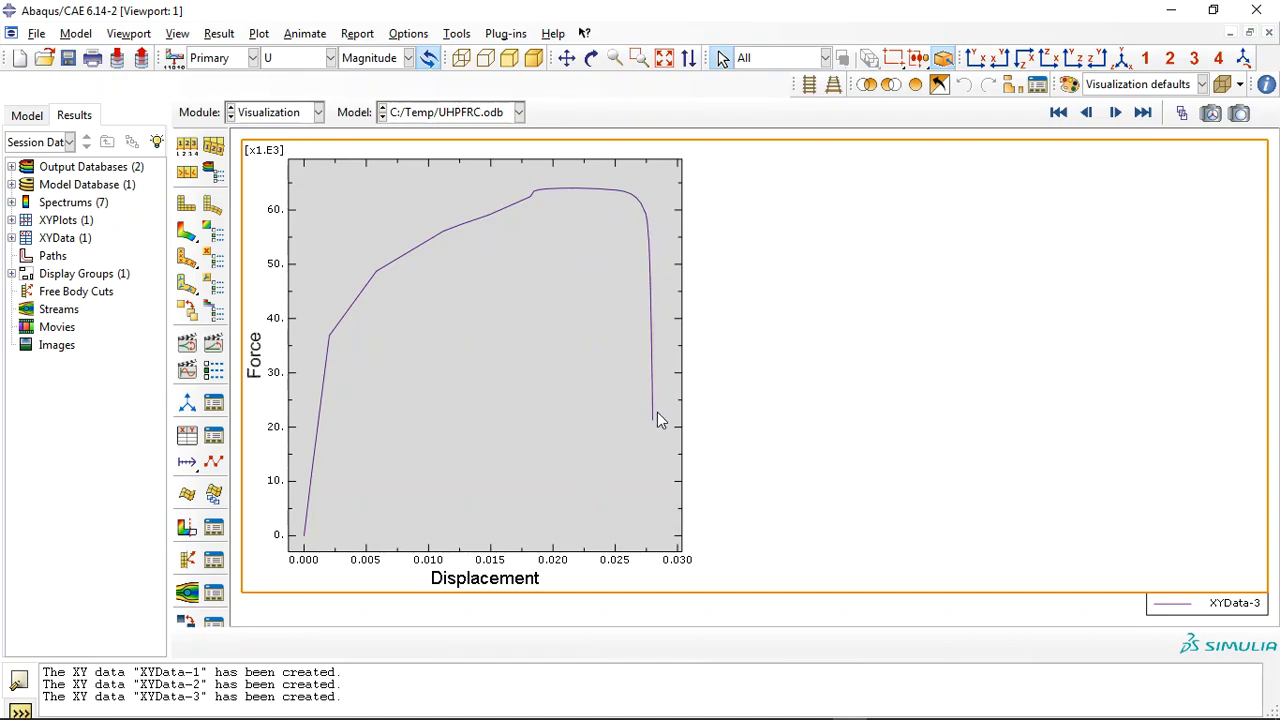
mouse_move(617, 207)
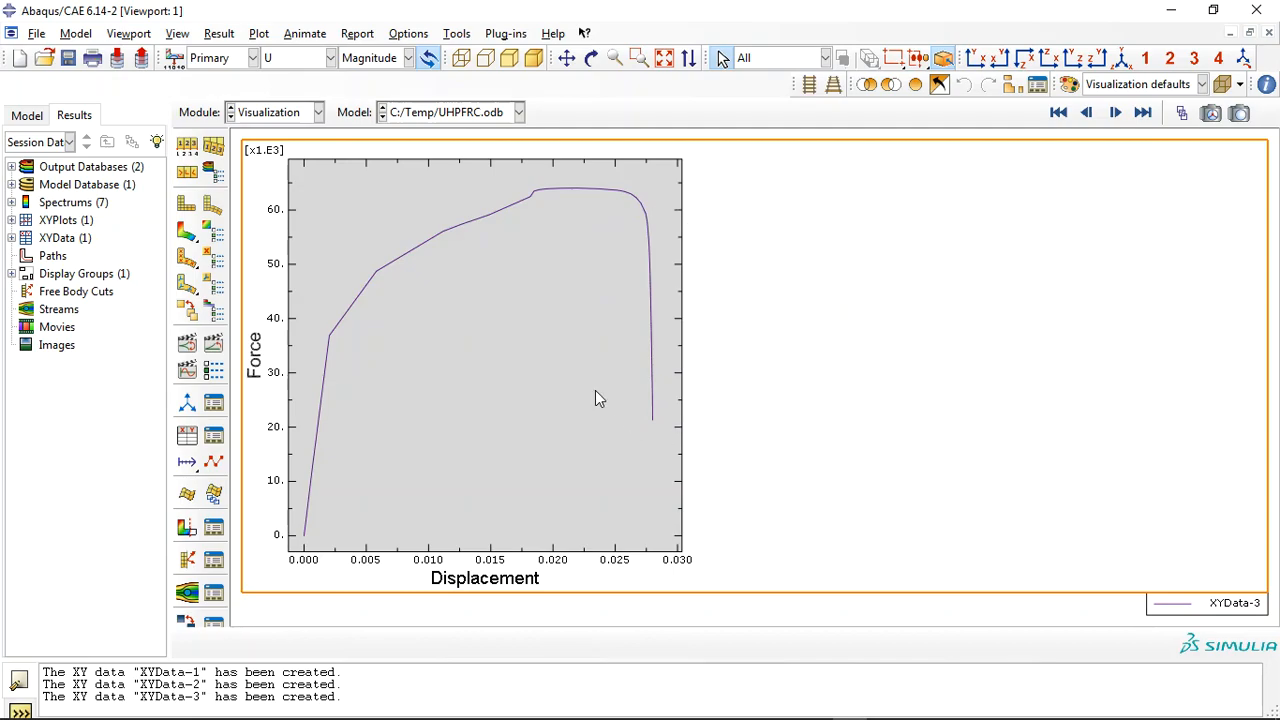
mouse_move(620, 254)
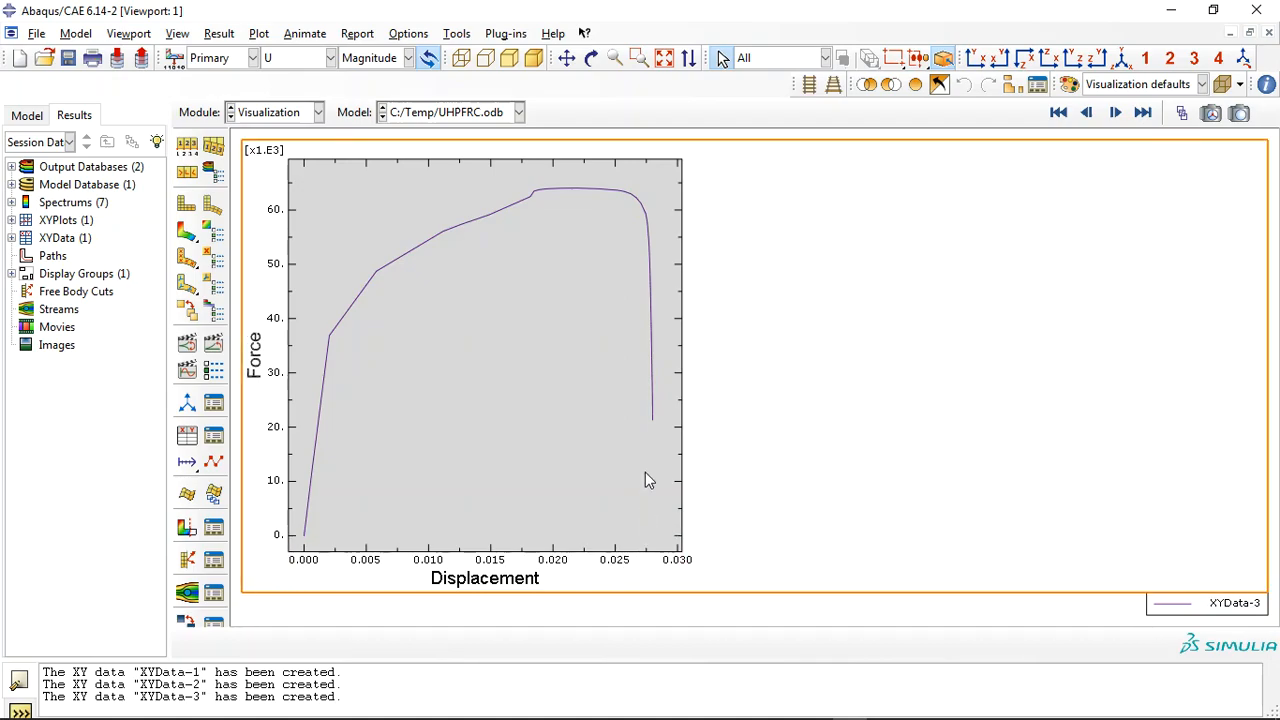
mouse_move(649, 456)
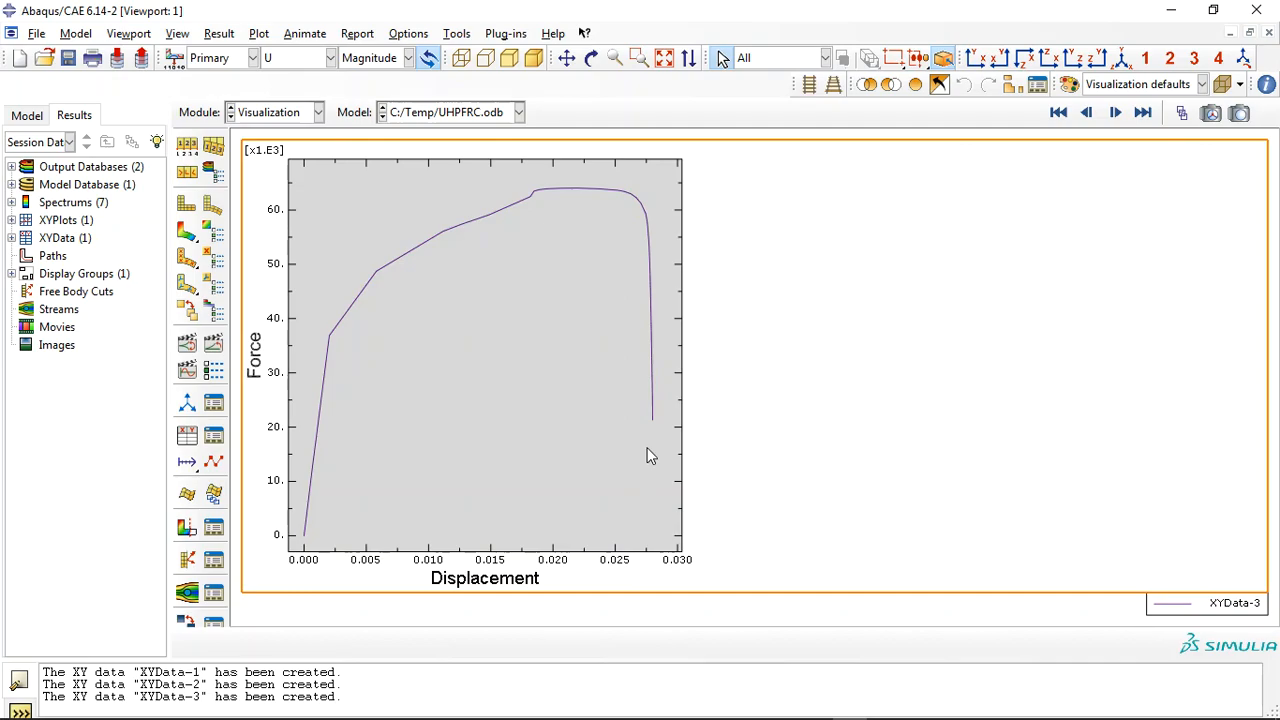
mouse_move(652, 238)
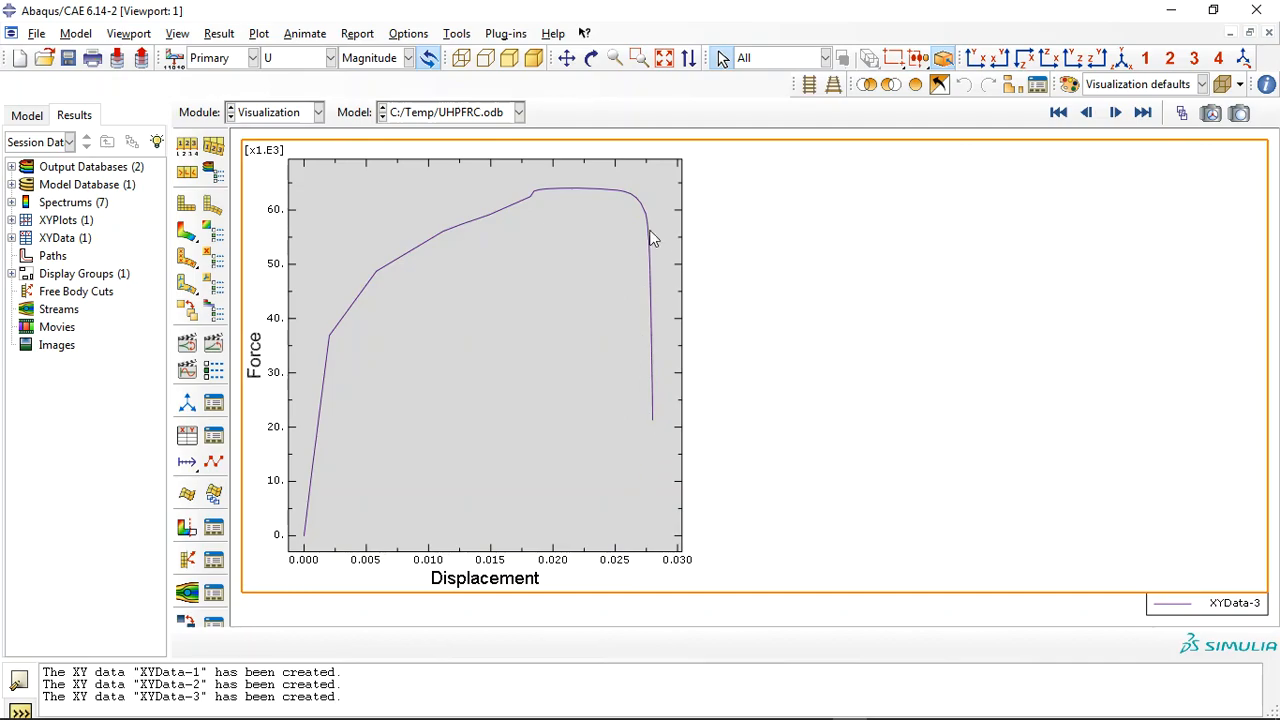
mouse_move(348, 273)
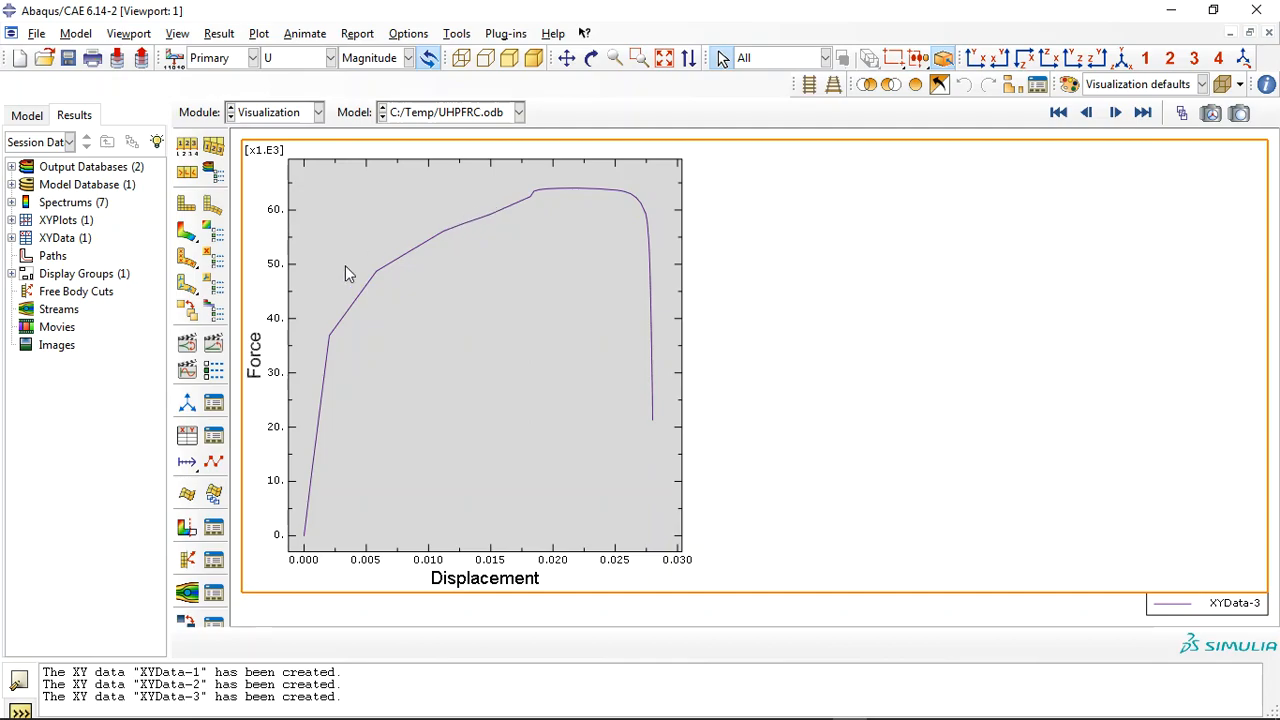
mouse_move(320, 275)
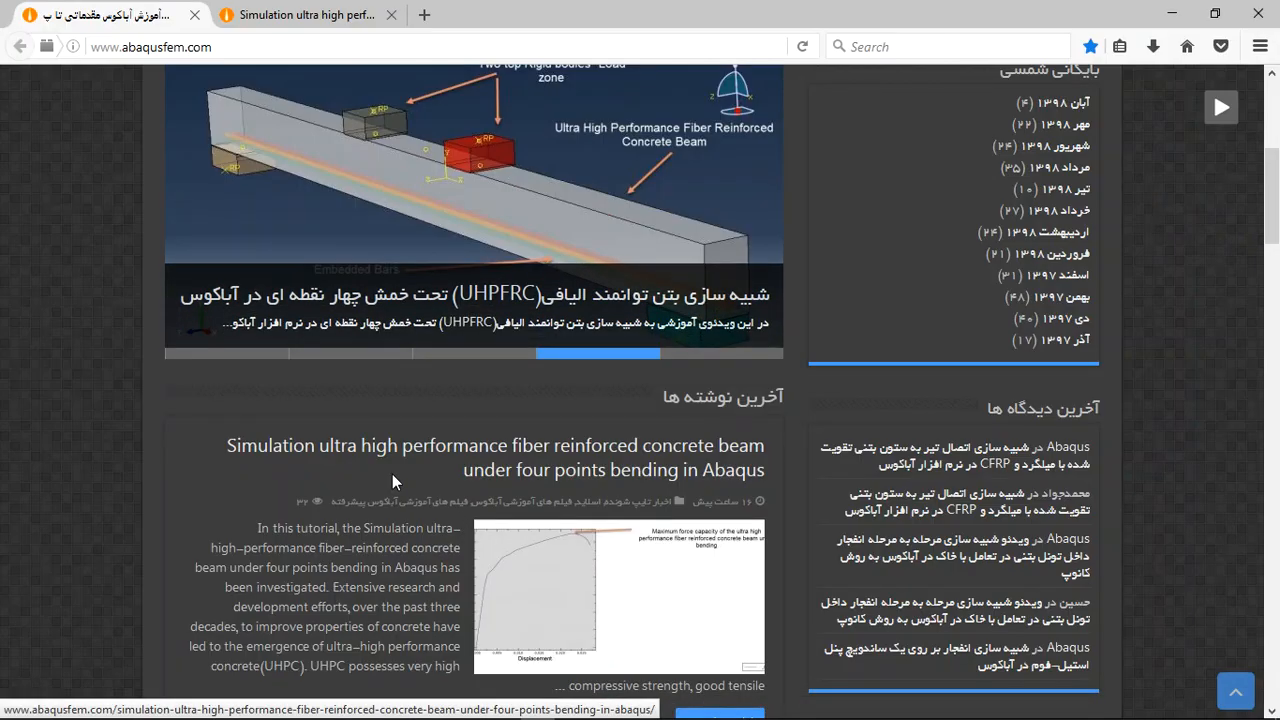
Step: Open the UHPFRC four-point bending post from the homepage's latest posts via 'Read more'
scroll("down", 3)
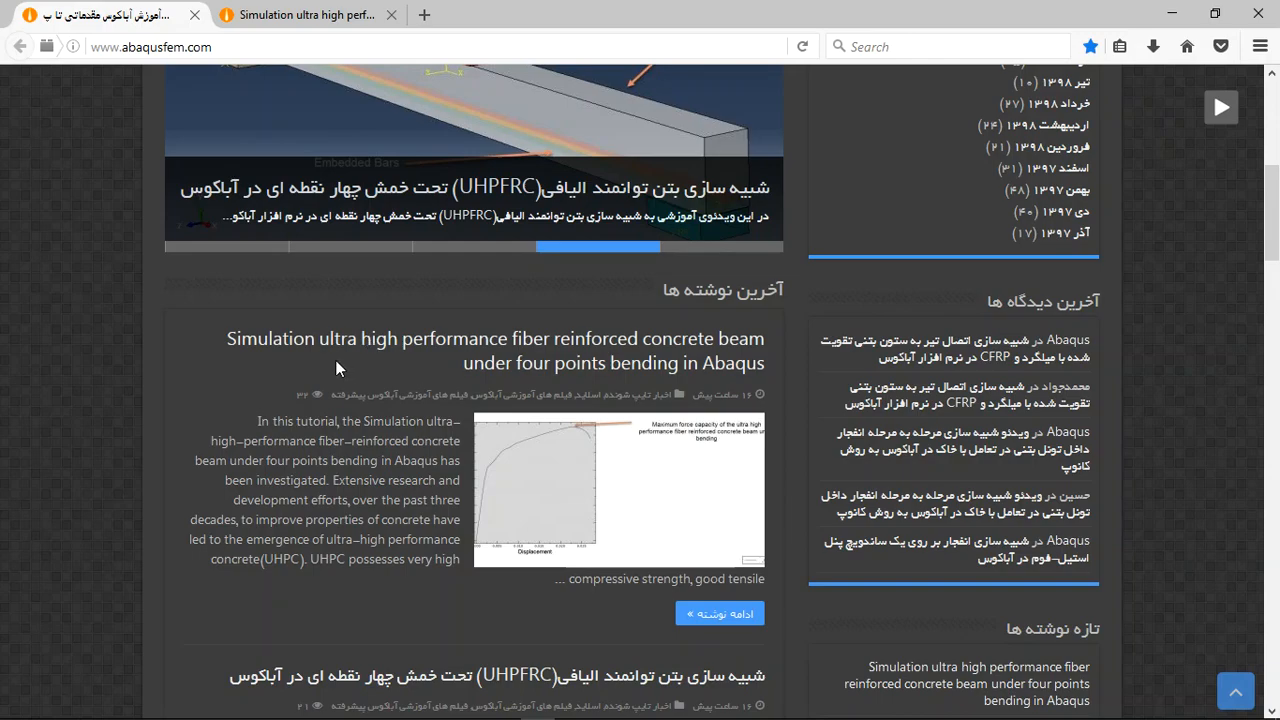
mouse_move(352, 360)
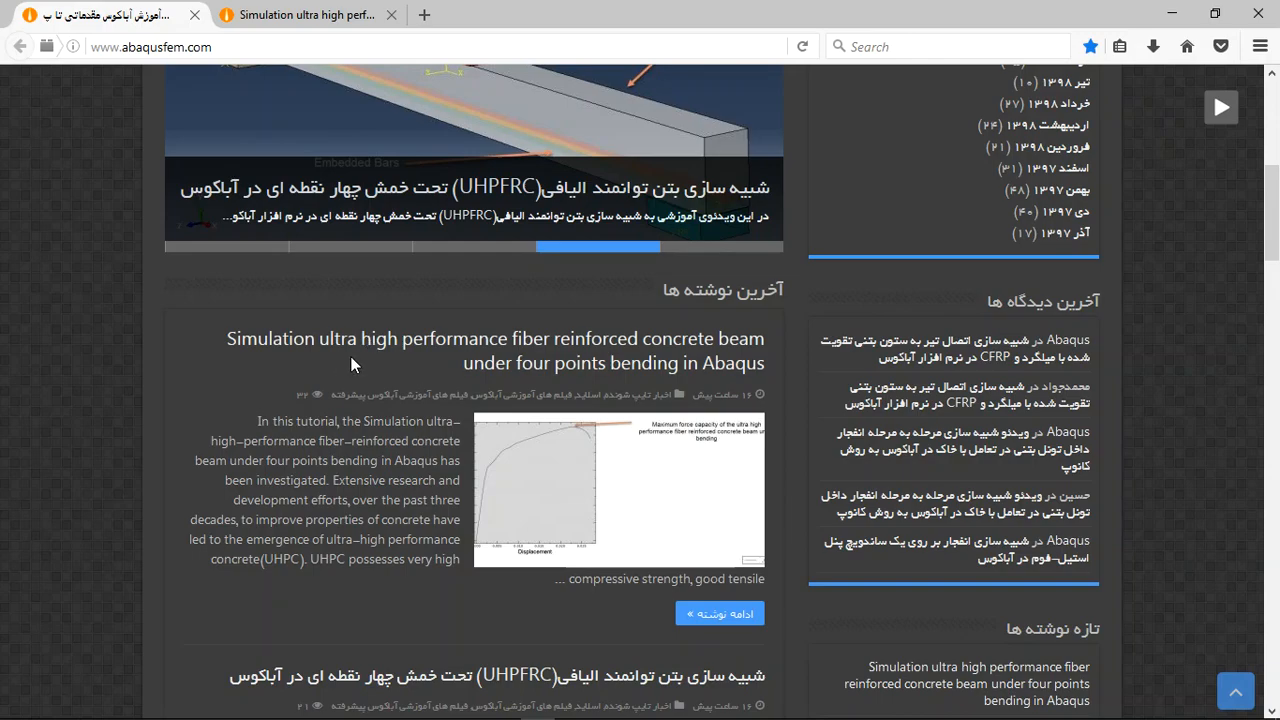
mouse_move(565, 350)
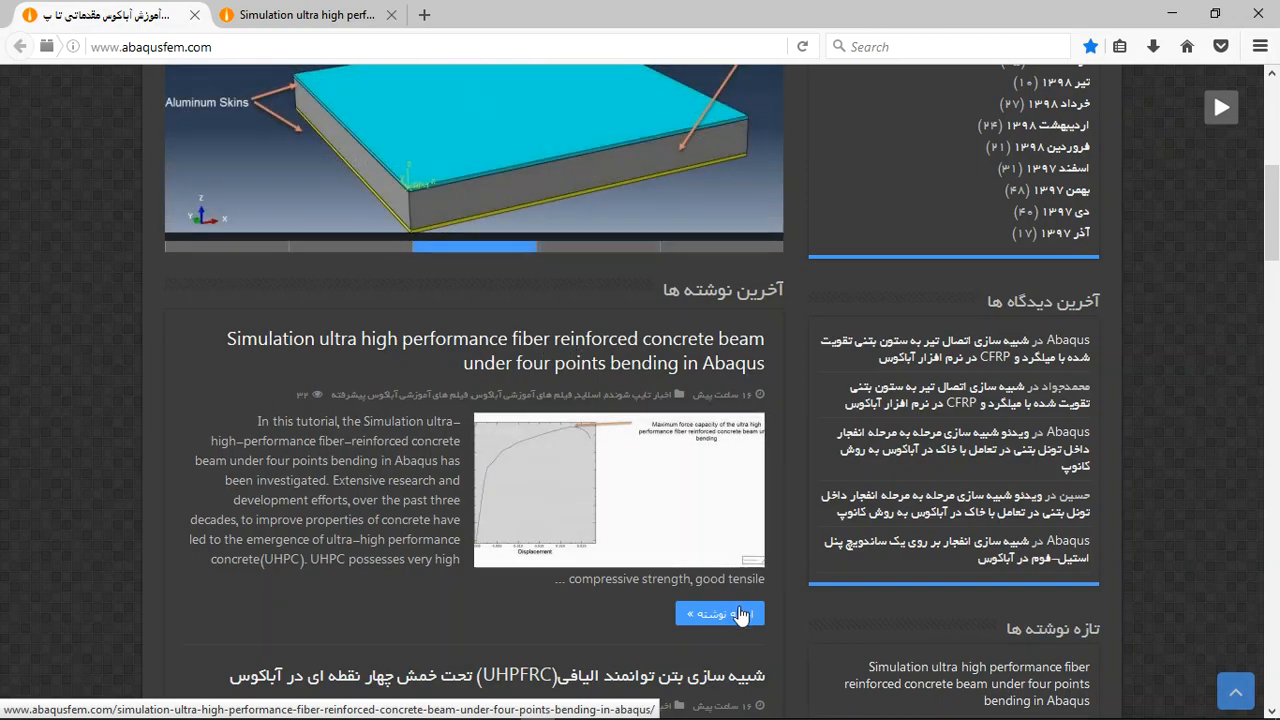
left_click(720, 613)
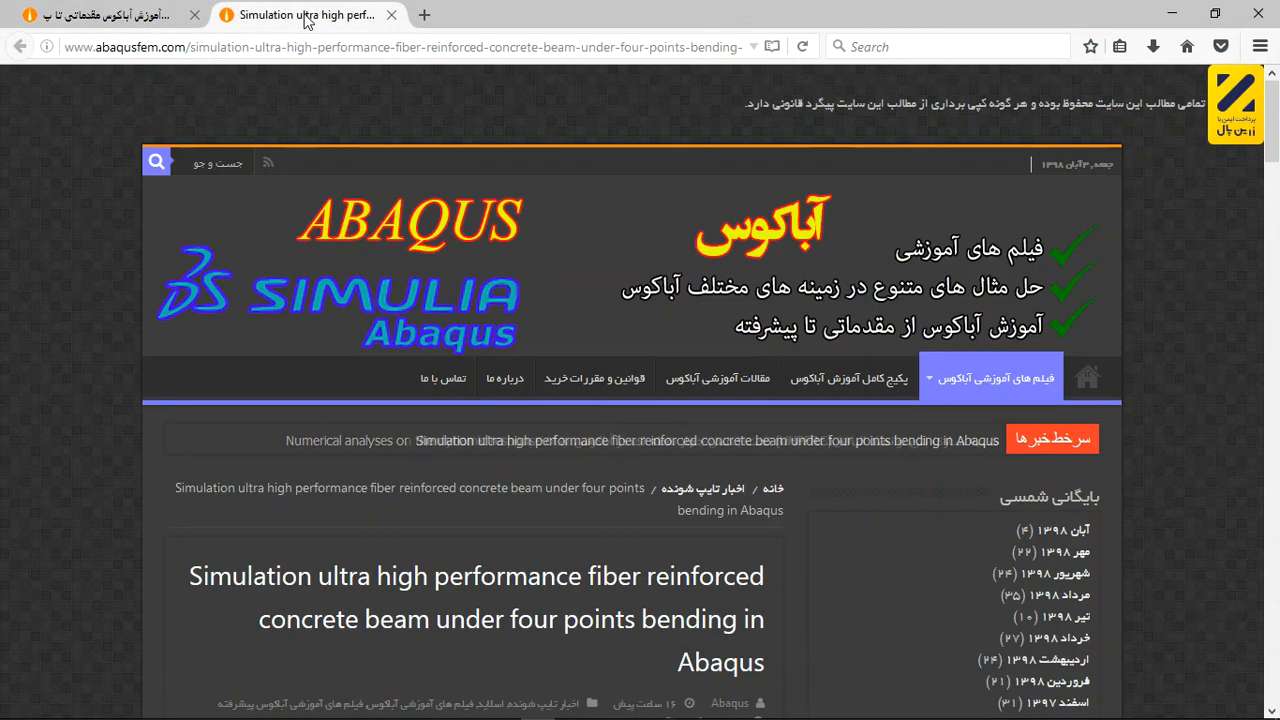
Step: Scroll to the model description and highlight 'Concrete Damaged Plasticity'
scroll("down", 3)
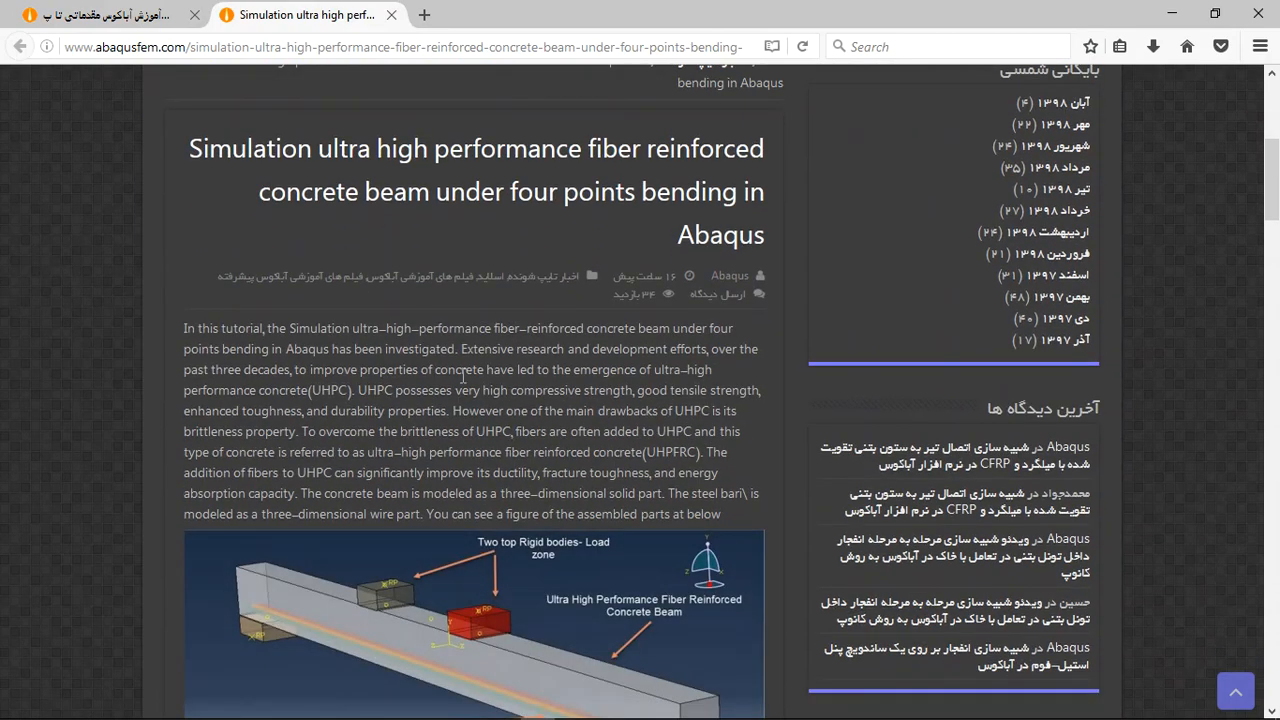
scroll("down", 3)
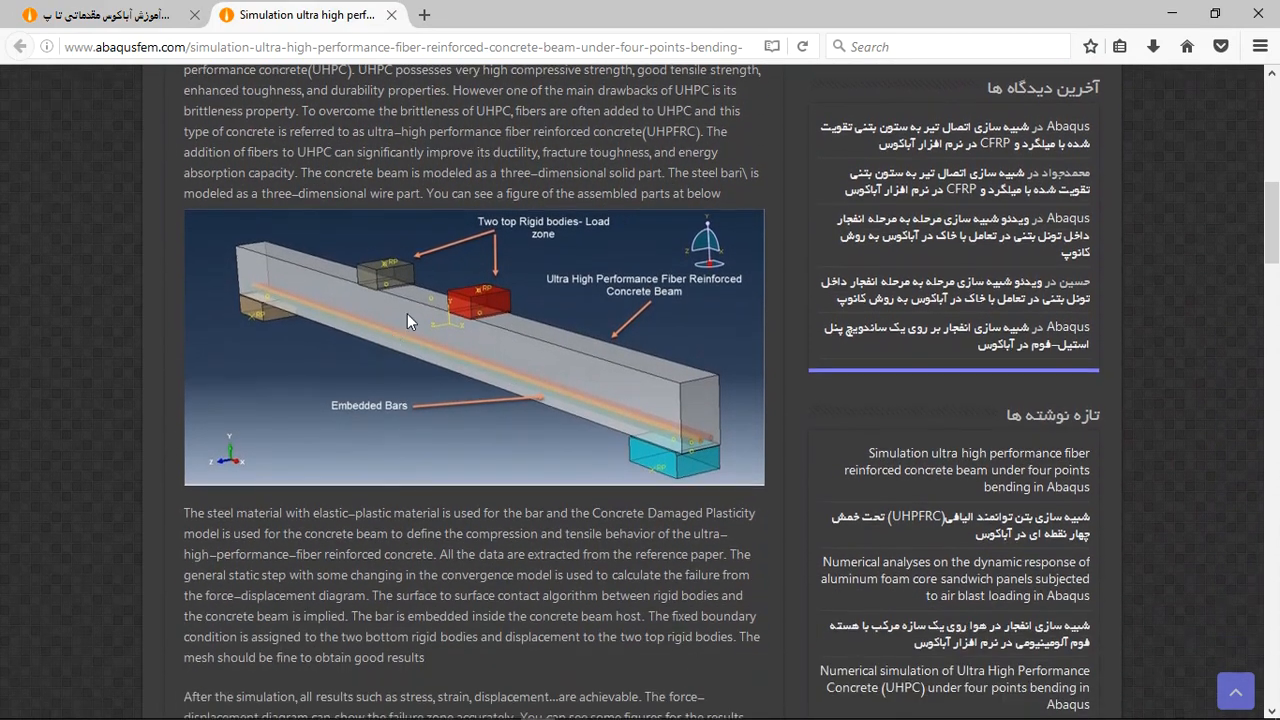
scroll("down", 3)
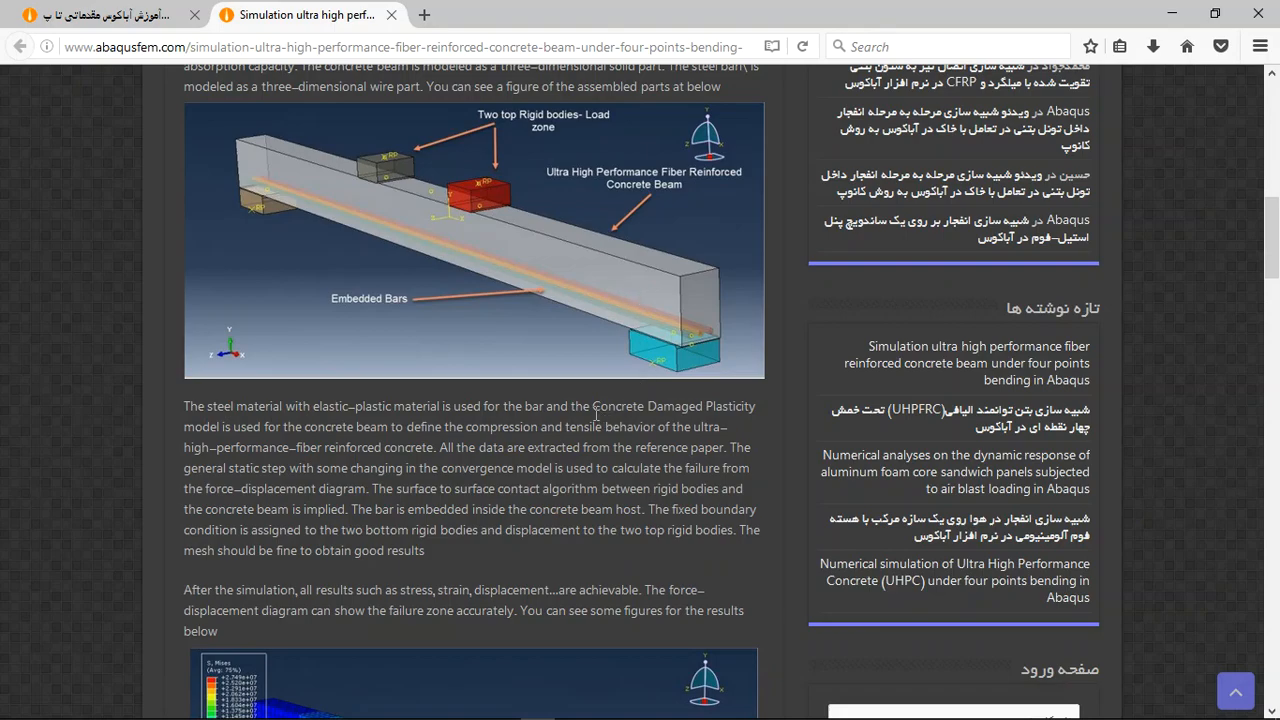
mouse_move(595, 408)
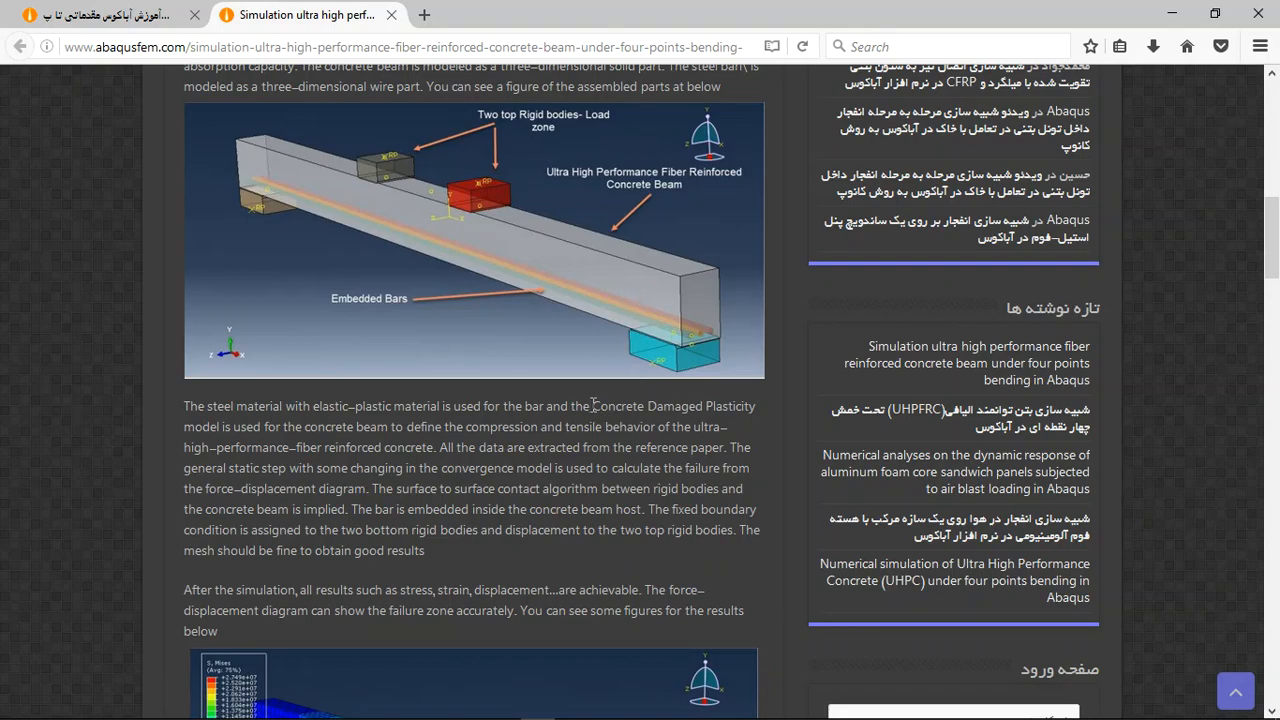
double_click(617, 406)
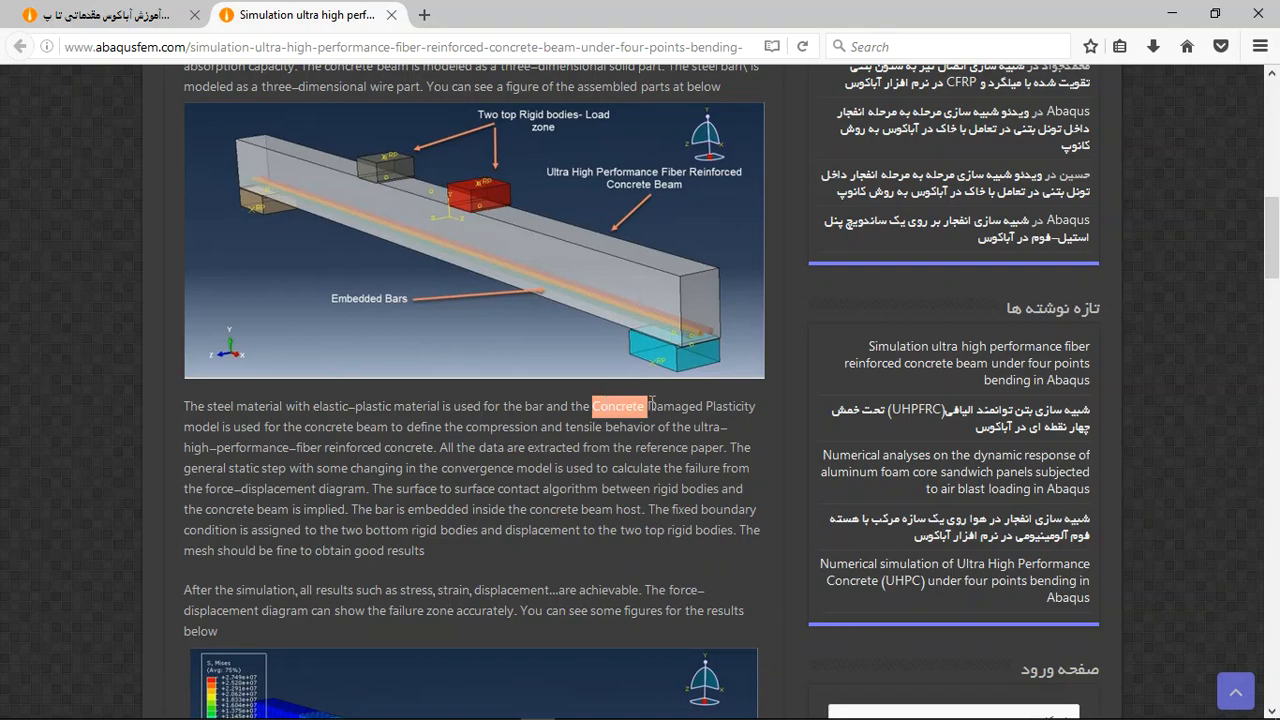
left_click_drag(647, 406, 753, 406)
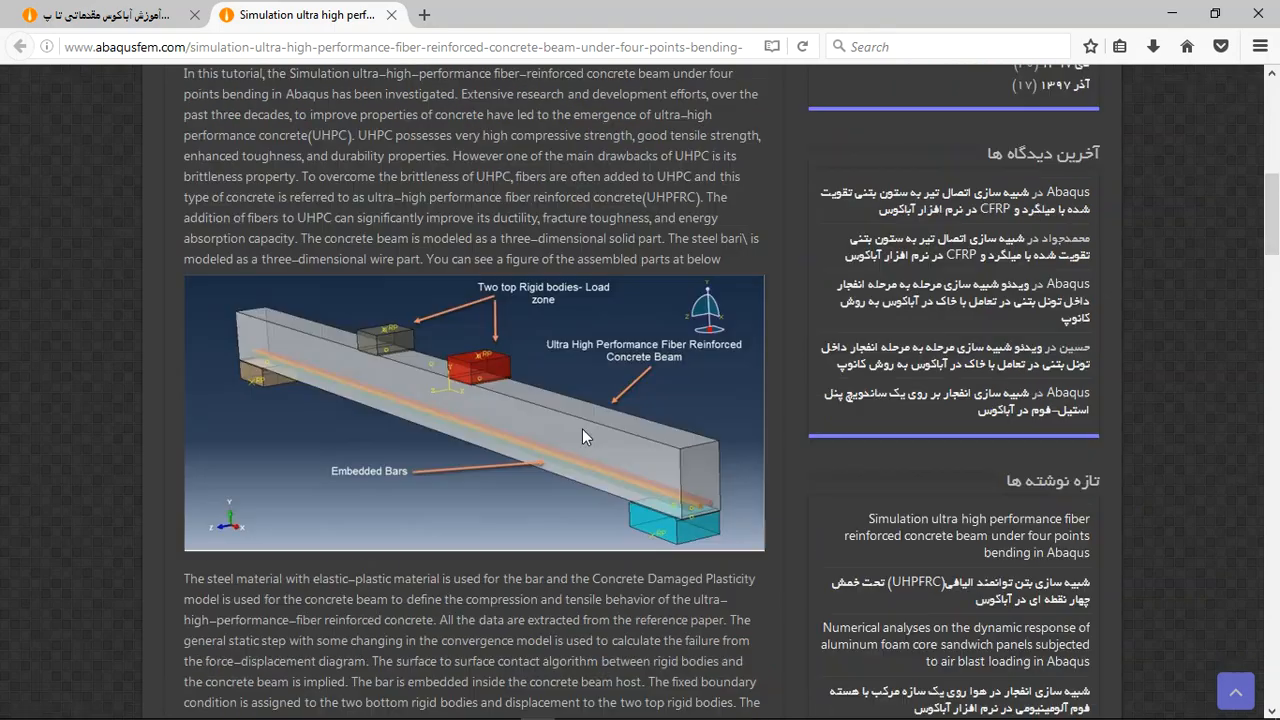
Step: Scroll past the contour images and force–displacement curves to the purchase section
scroll("up", 3)
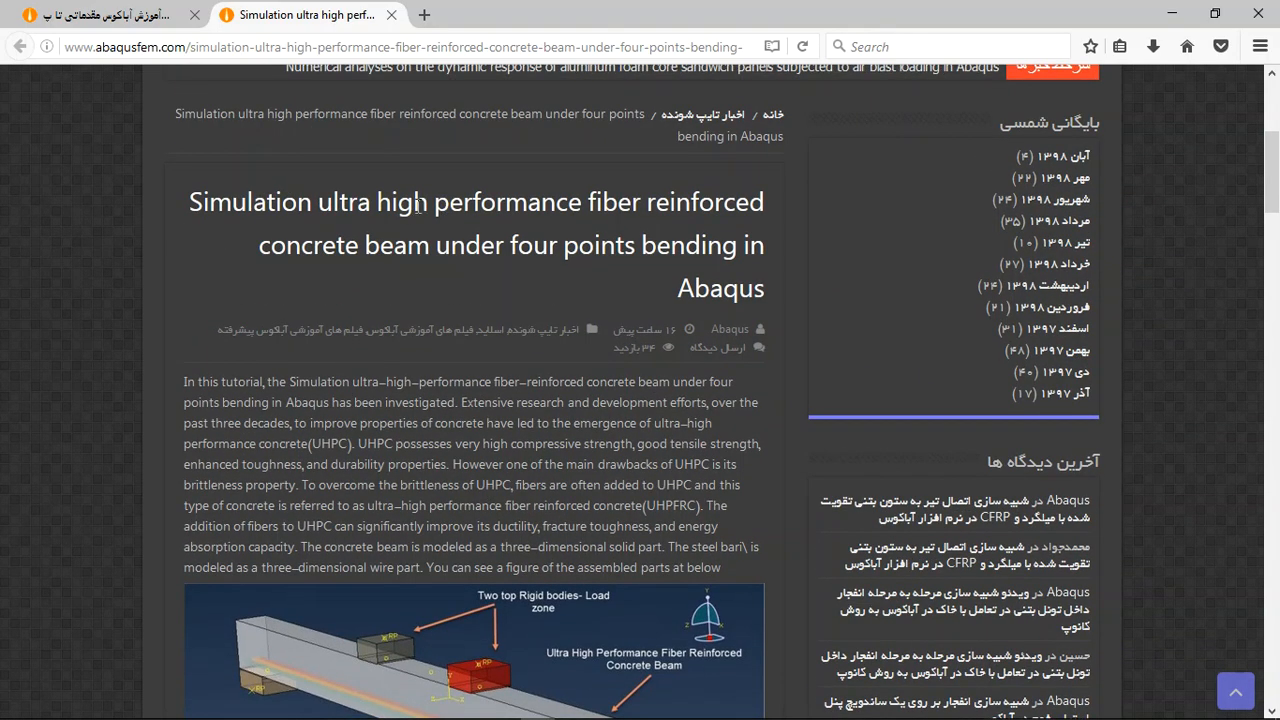
scroll("down", 3)
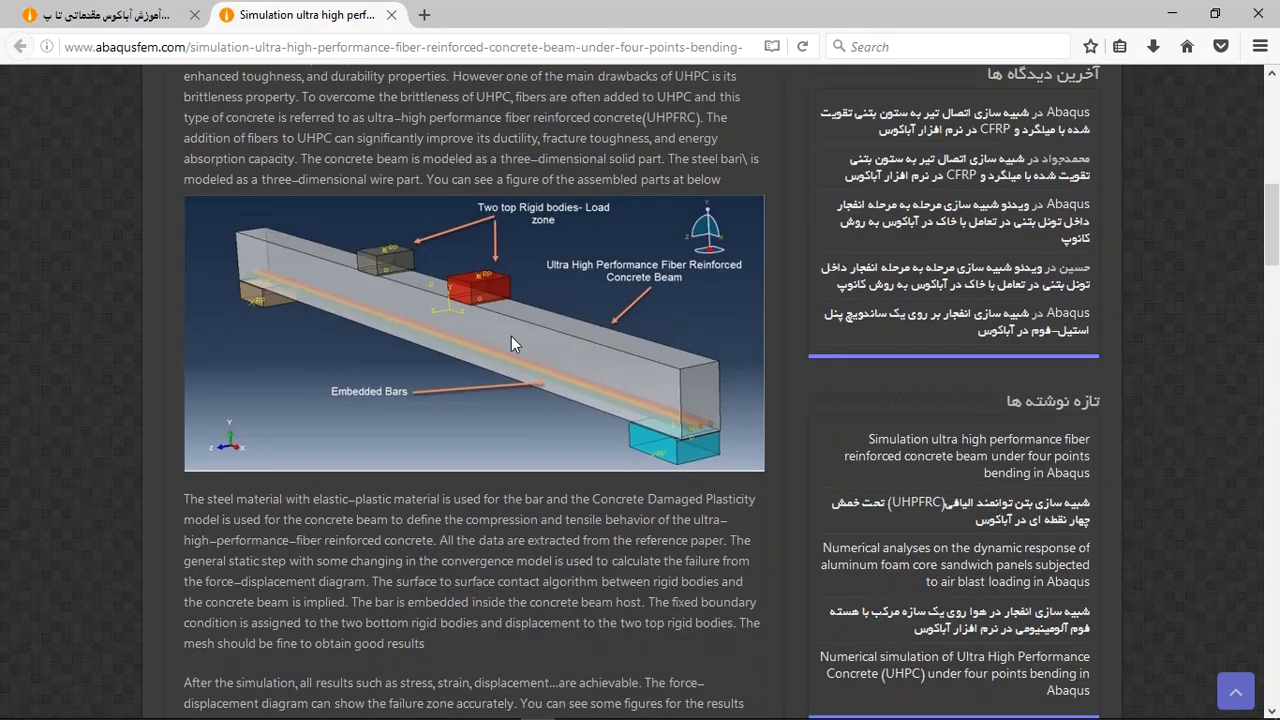
scroll("down", 3)
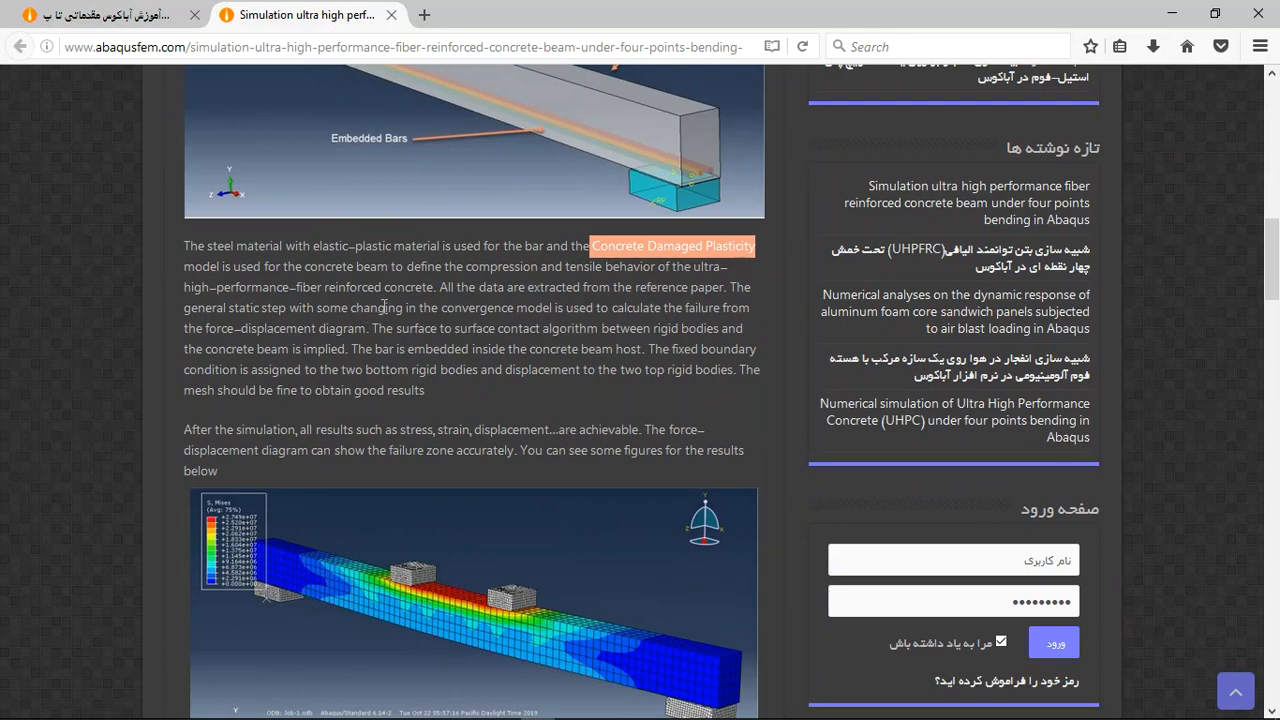
scroll("down", 3)
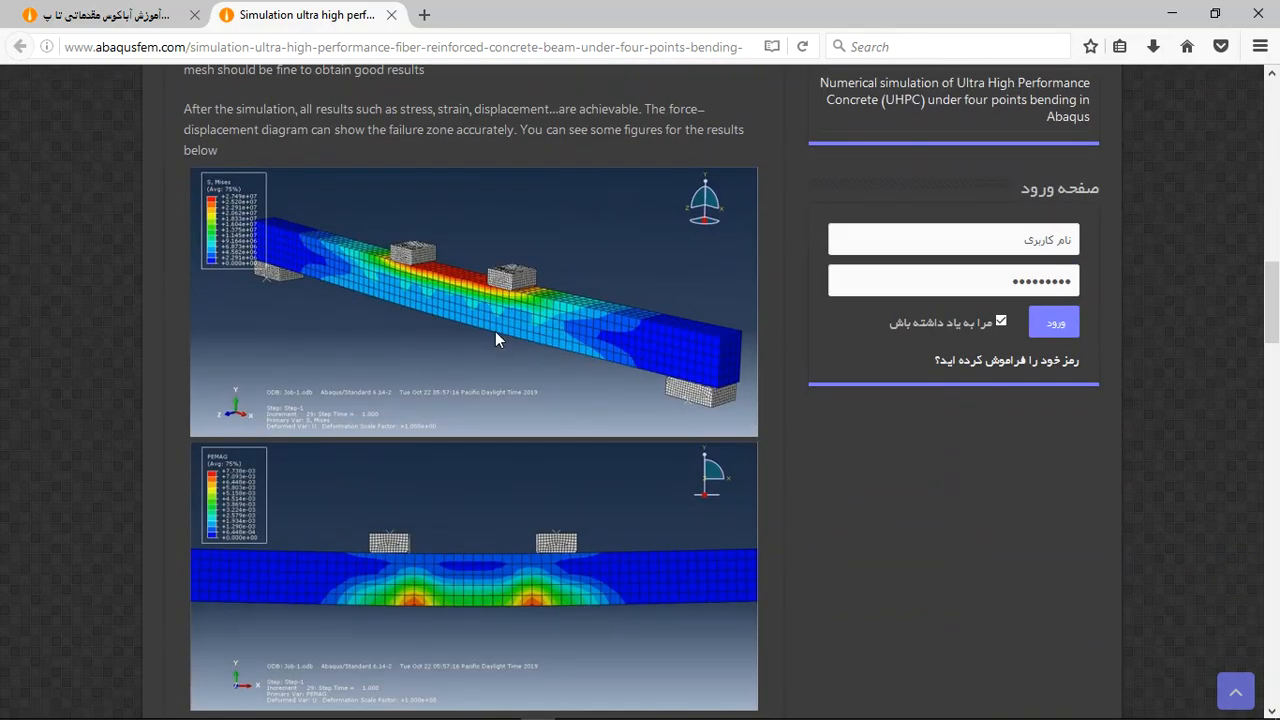
scroll("down", 3)
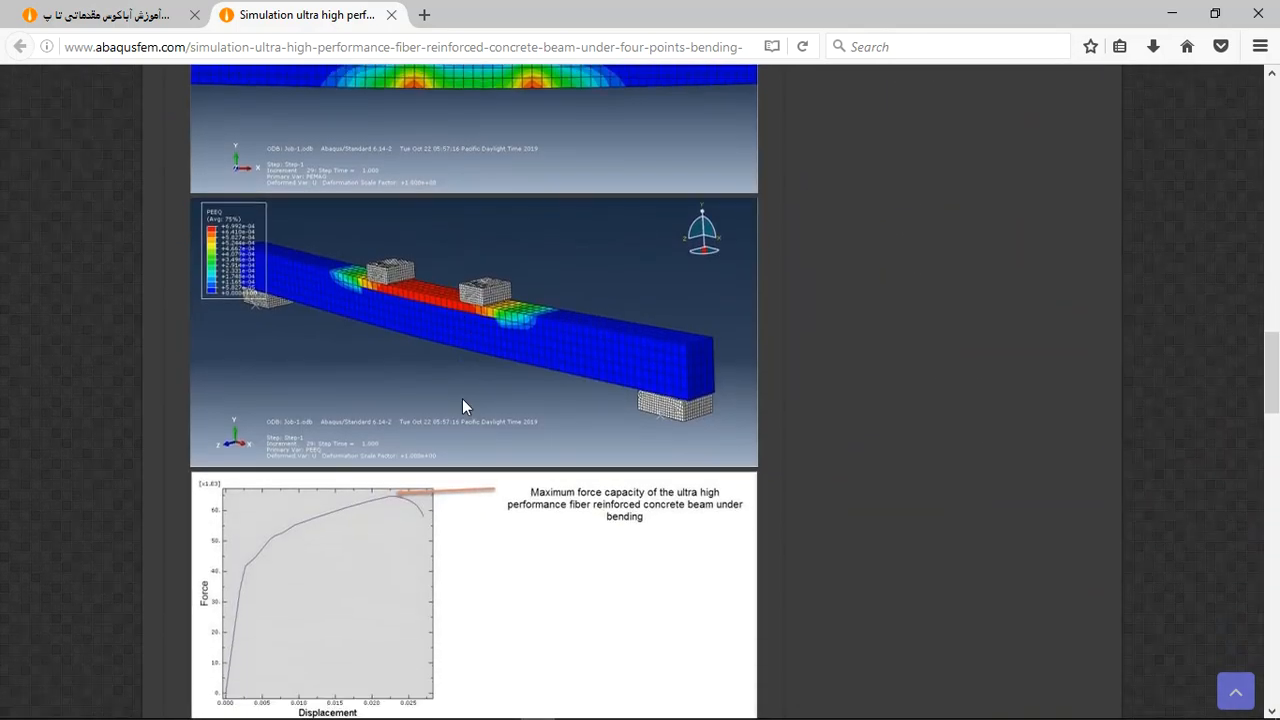
scroll("down", 3)
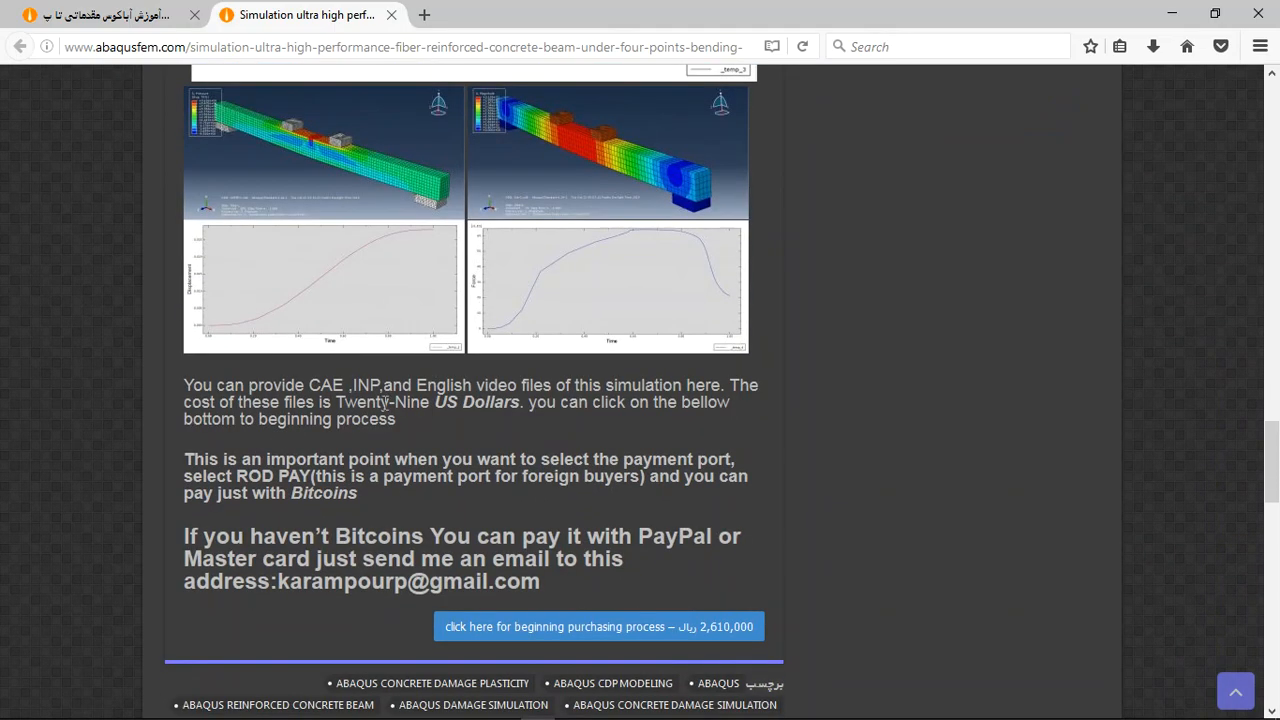
mouse_move(323, 393)
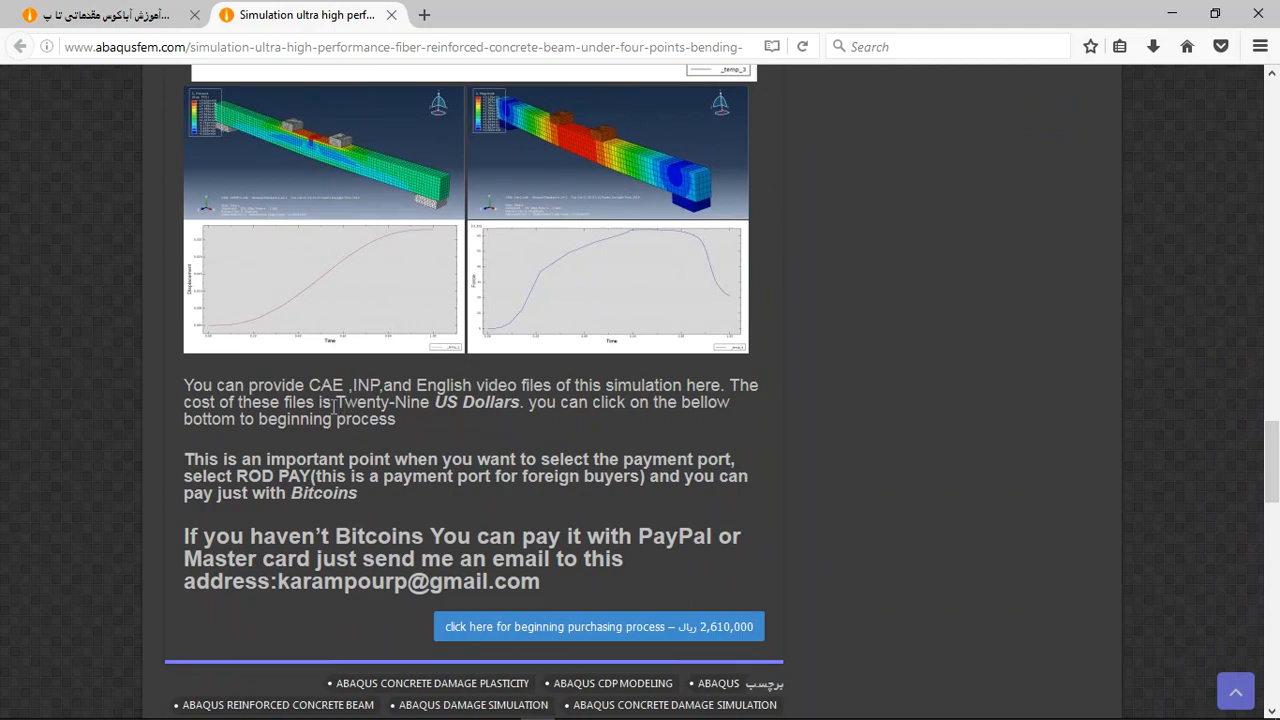
mouse_move(568, 513)
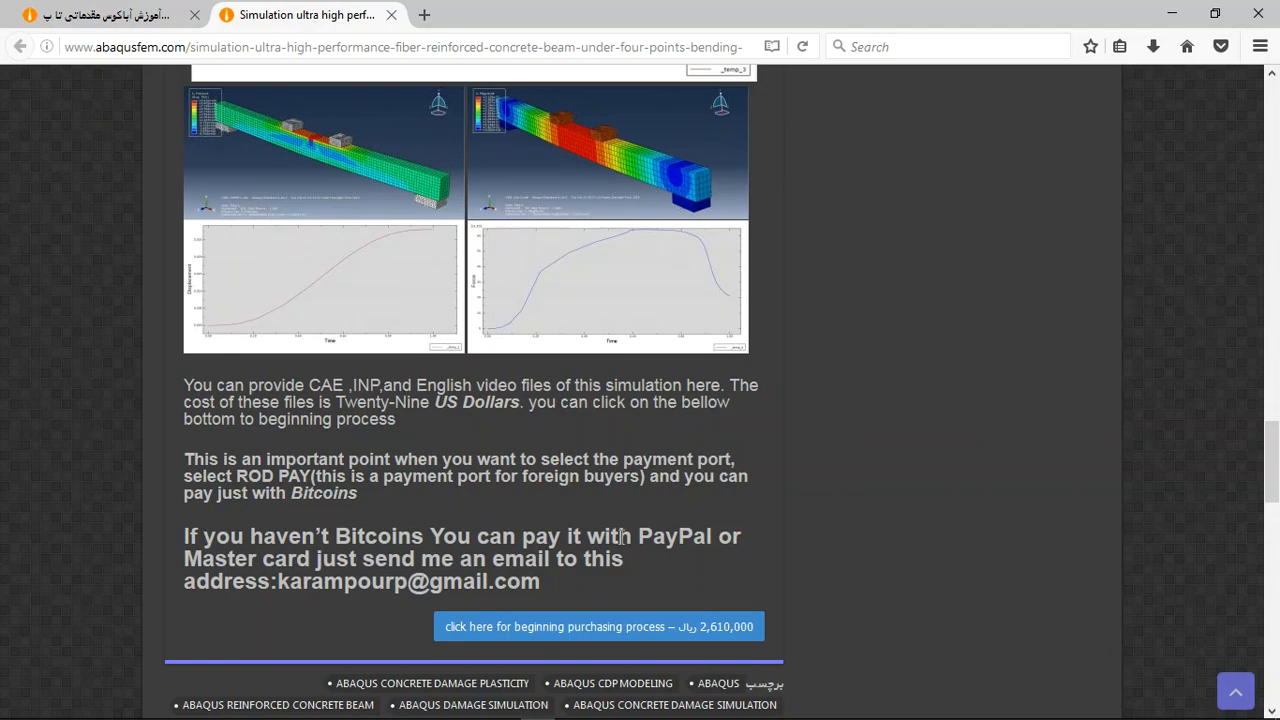
double_click(672, 536)
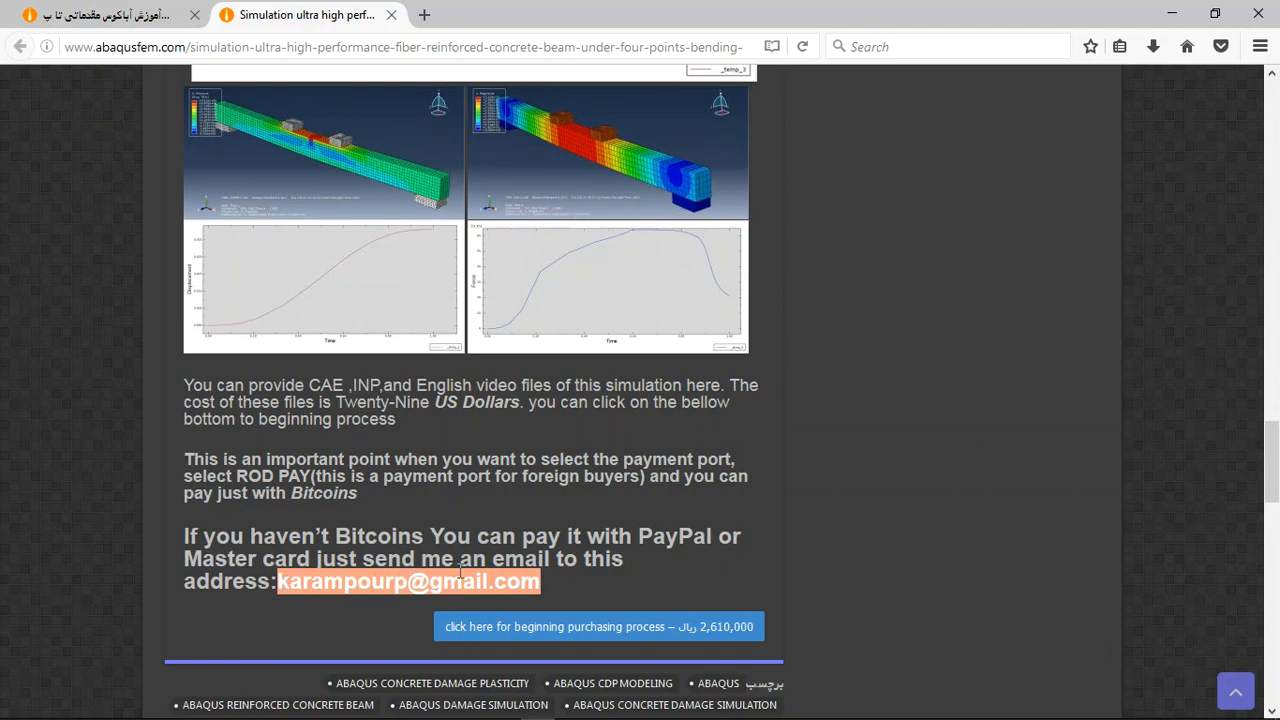
mouse_move(855, 557)
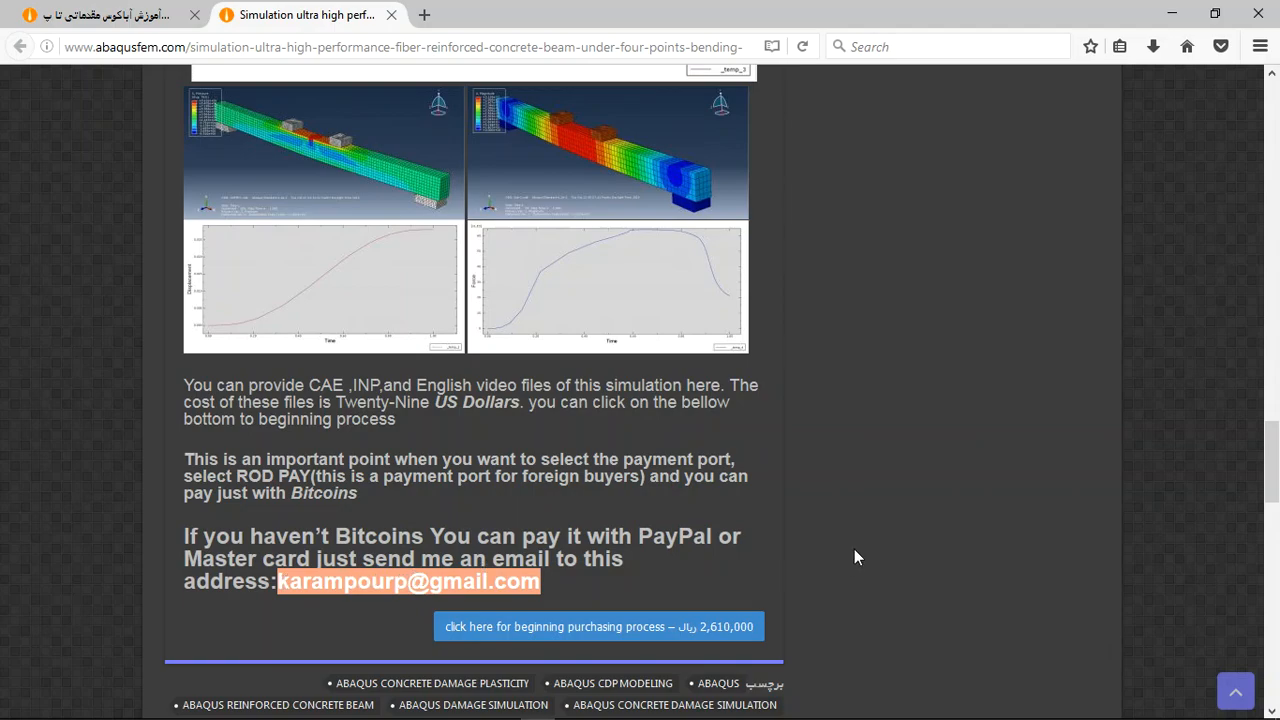